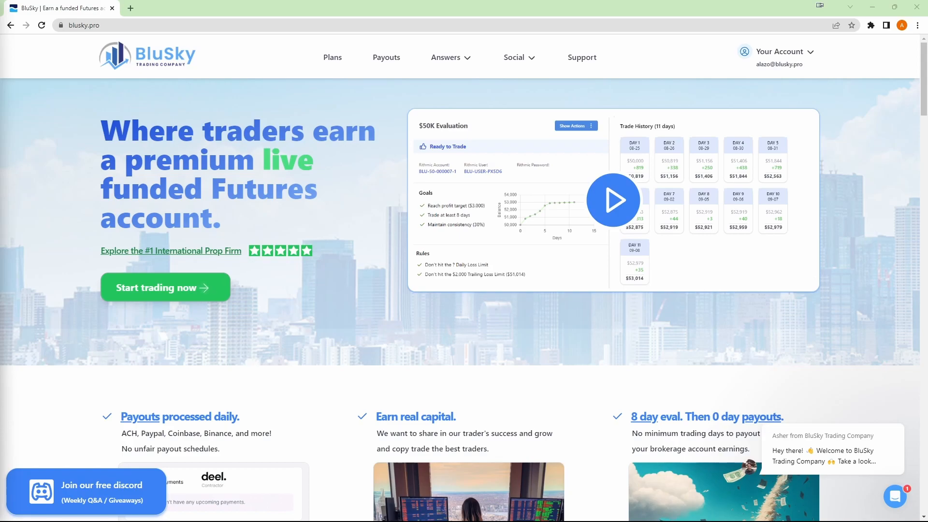
Open BluSky's Rithmic Agreements guide and scroll to the rTrader Pro download and install steps
left_click(446, 57)
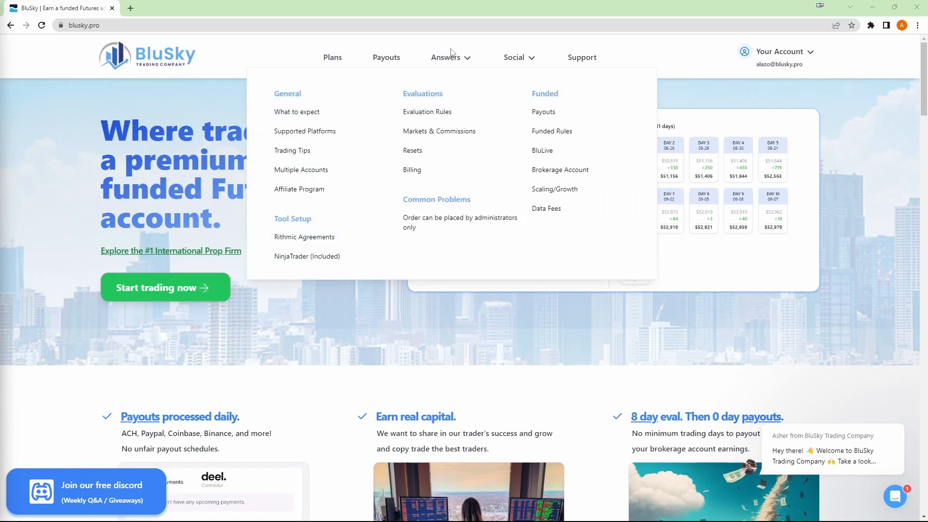
mouse_move(304, 237)
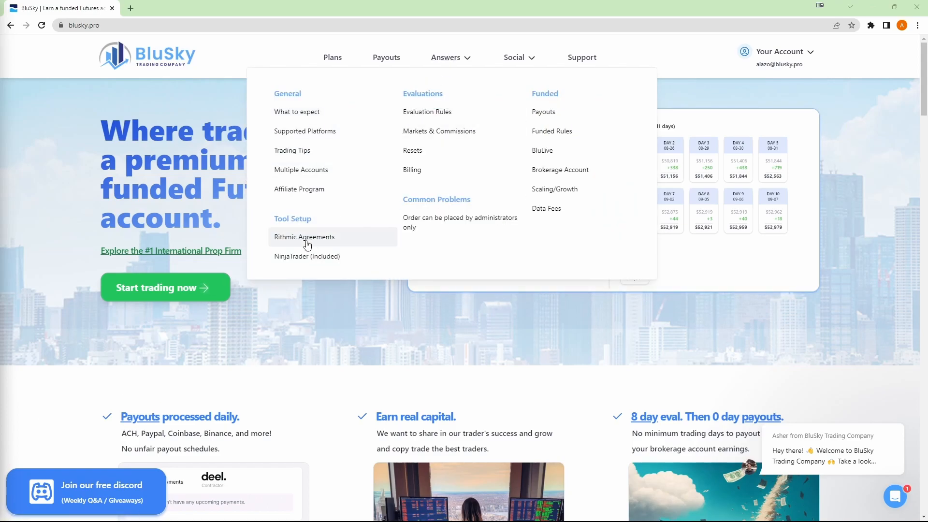
left_click(304, 236)
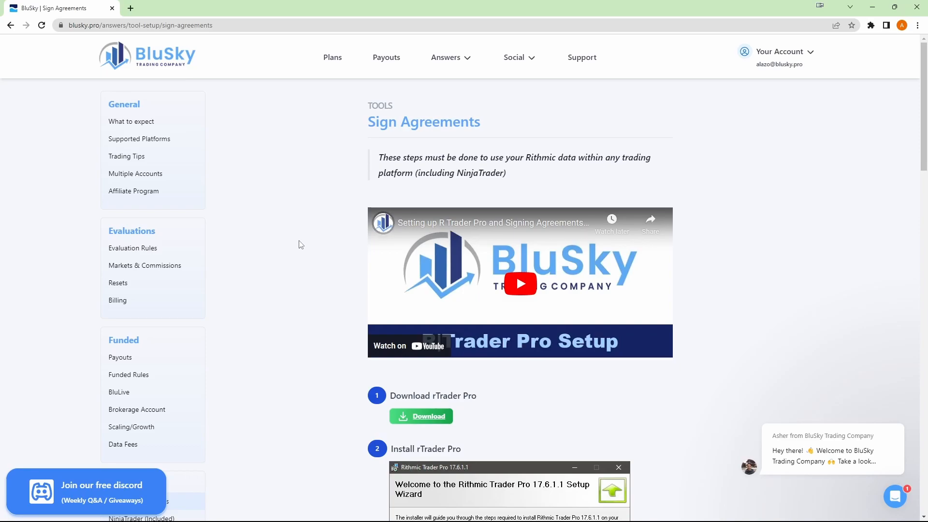
scroll("down", 3)
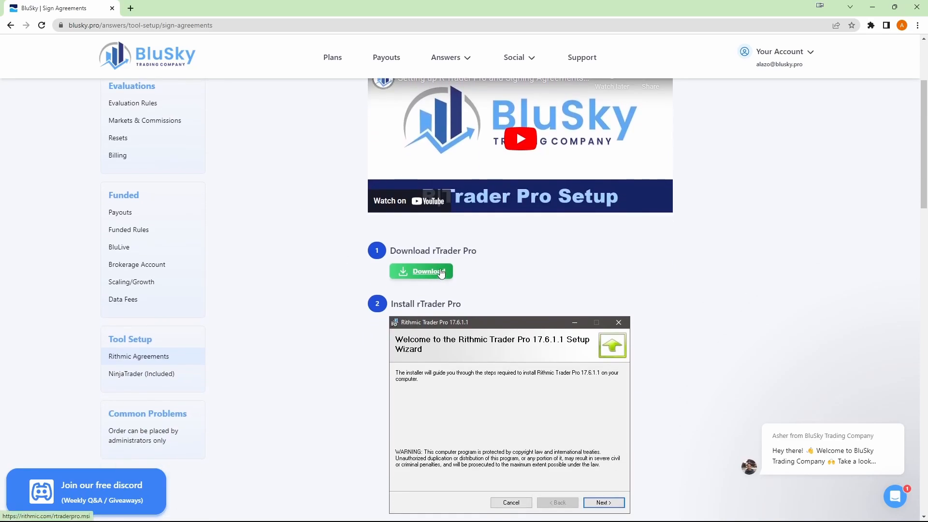
mouse_move(425, 282)
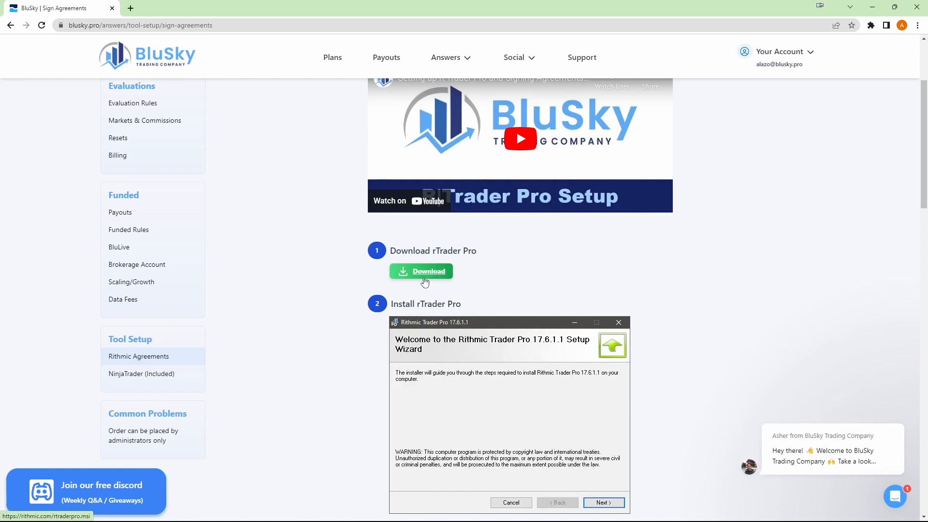
scroll("down", 3)
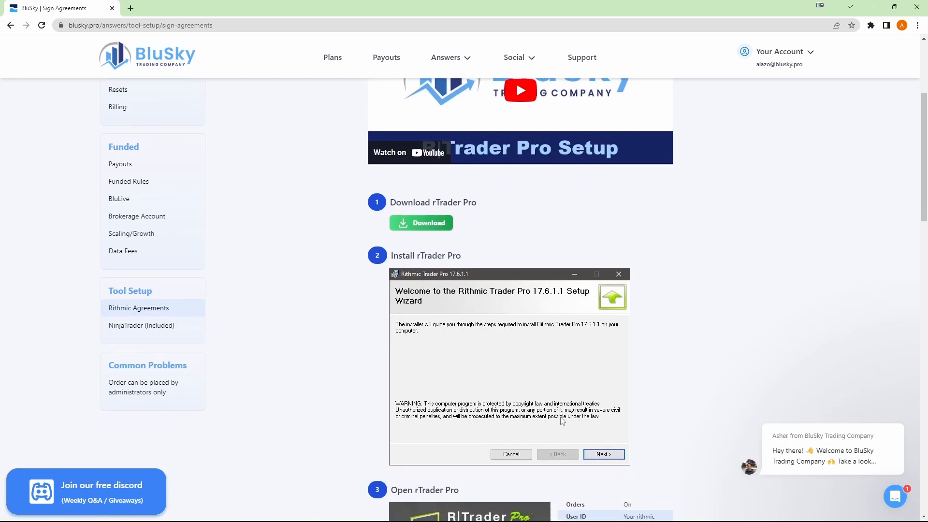
scroll("down", 3)
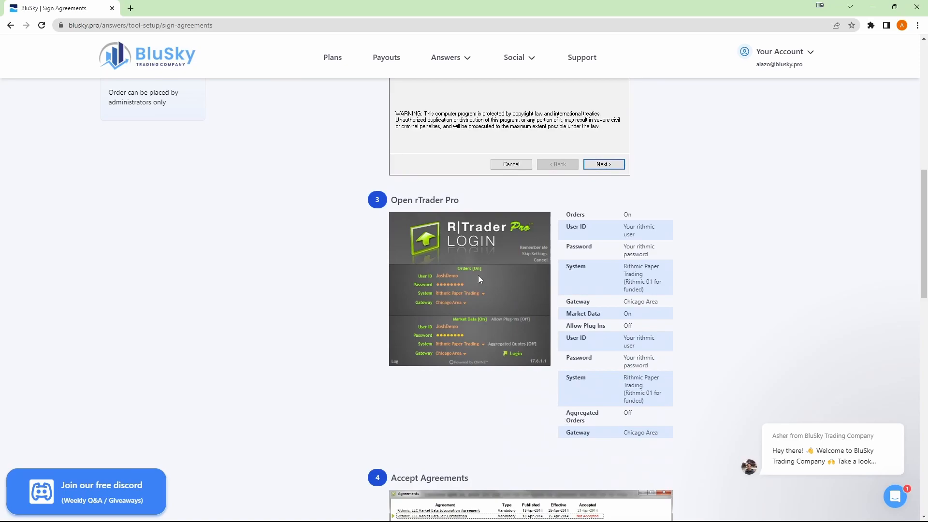
mouse_move(346, 363)
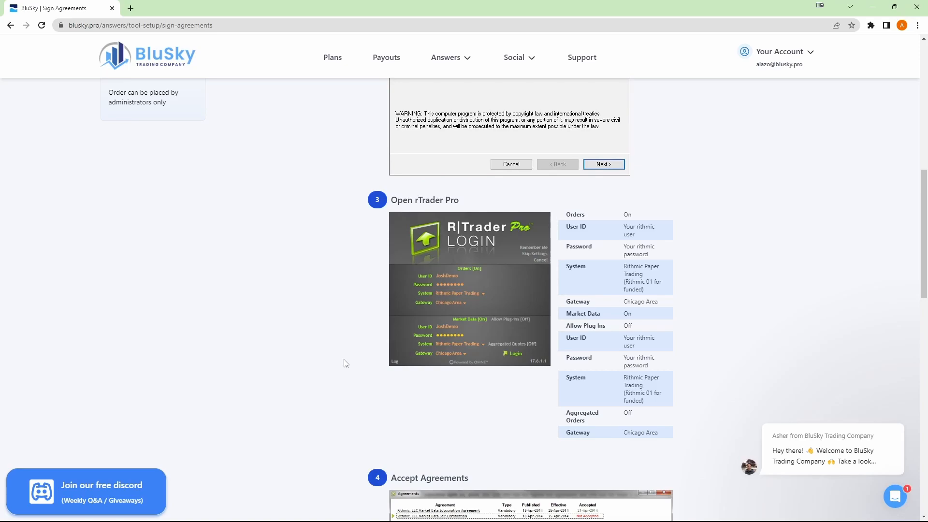
mouse_move(850, 132)
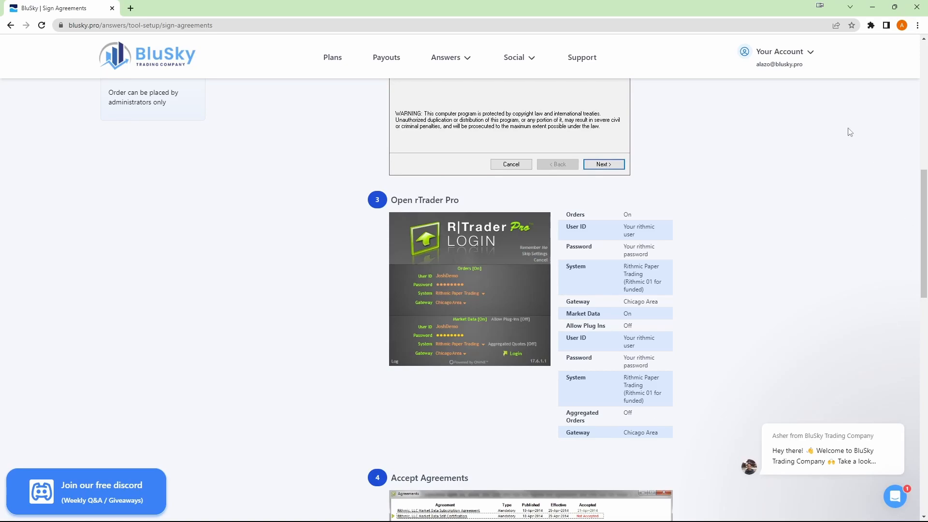
left_click(779, 51)
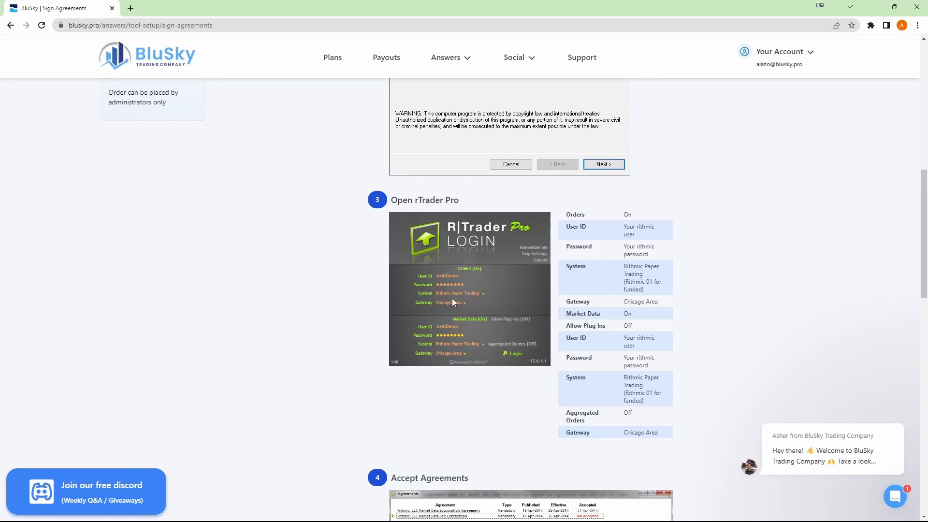
mouse_move(452, 311)
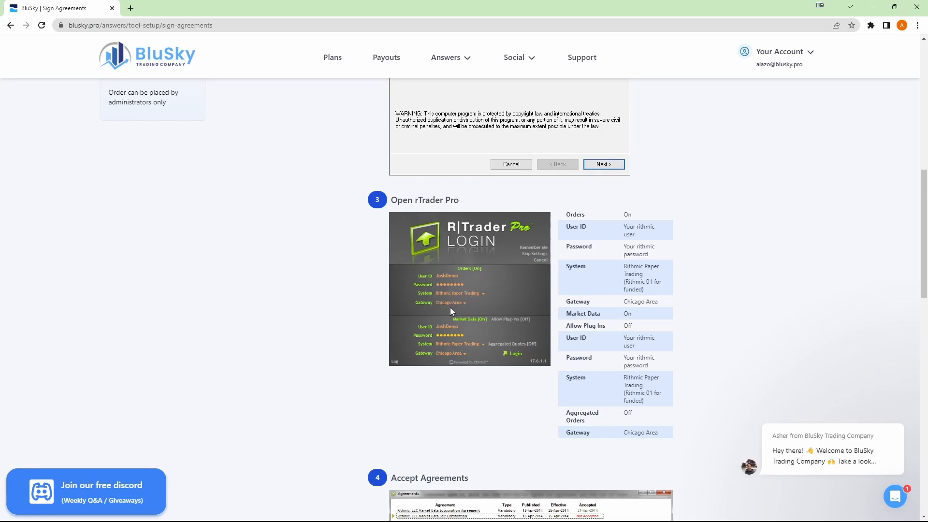
mouse_move(456, 359)
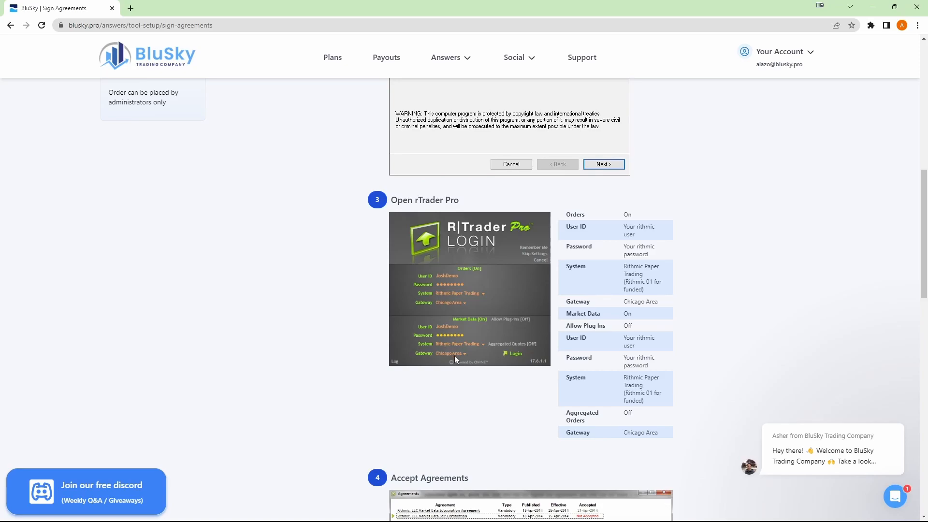
mouse_move(518, 359)
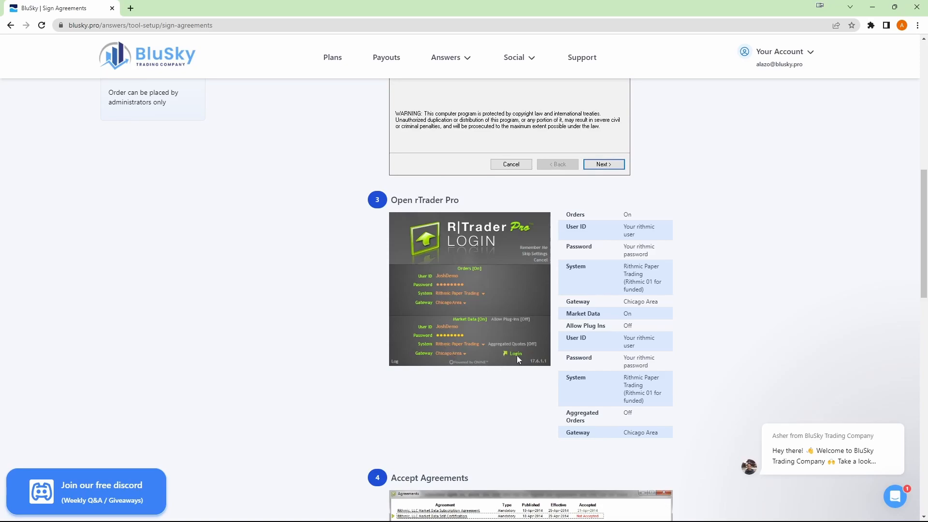
scroll("down", 3)
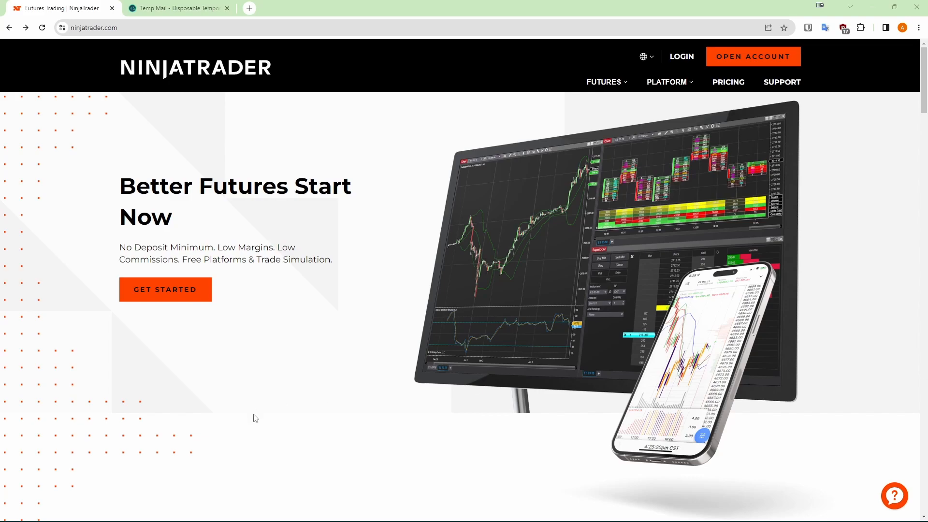
mouse_move(746, 65)
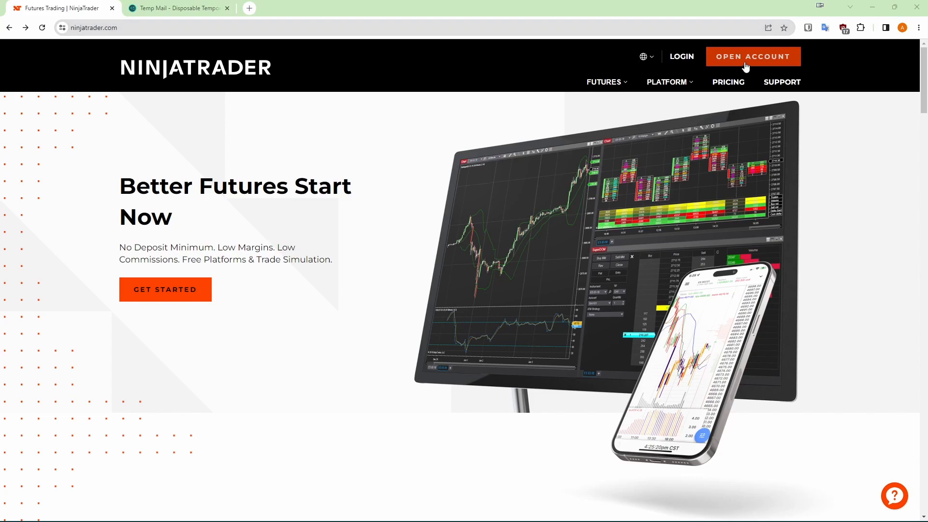
Sign up for a NinjaTrader account using the Temp Mail address, then check that inbox
left_click(753, 56)
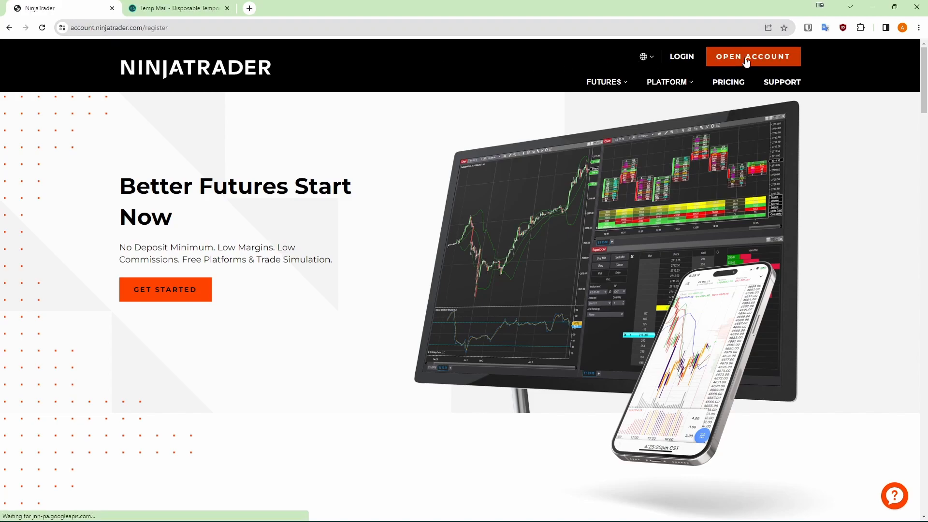
left_click(753, 56)
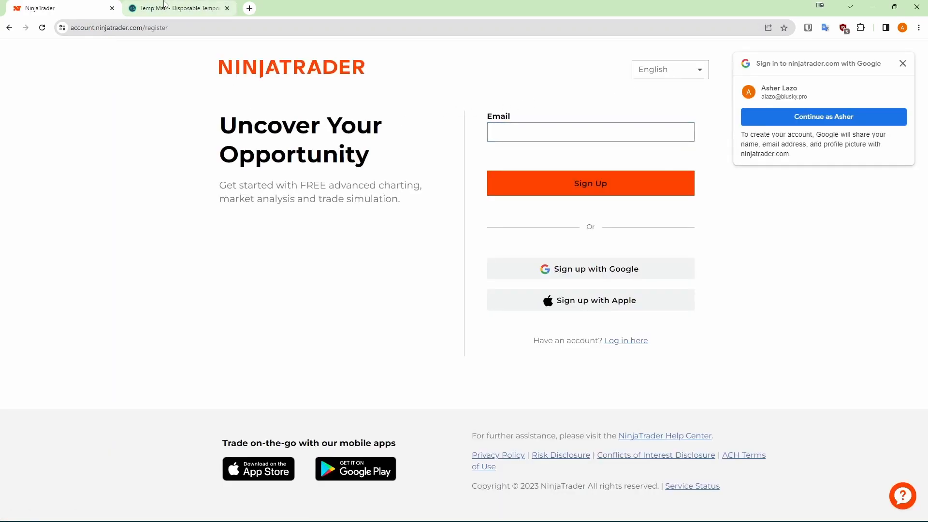
left_click(178, 8)
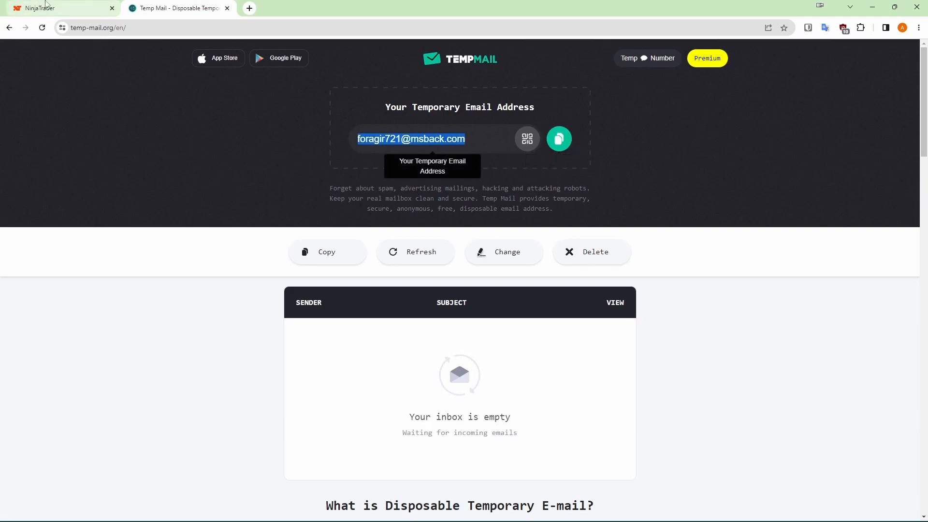
left_click(56, 7)
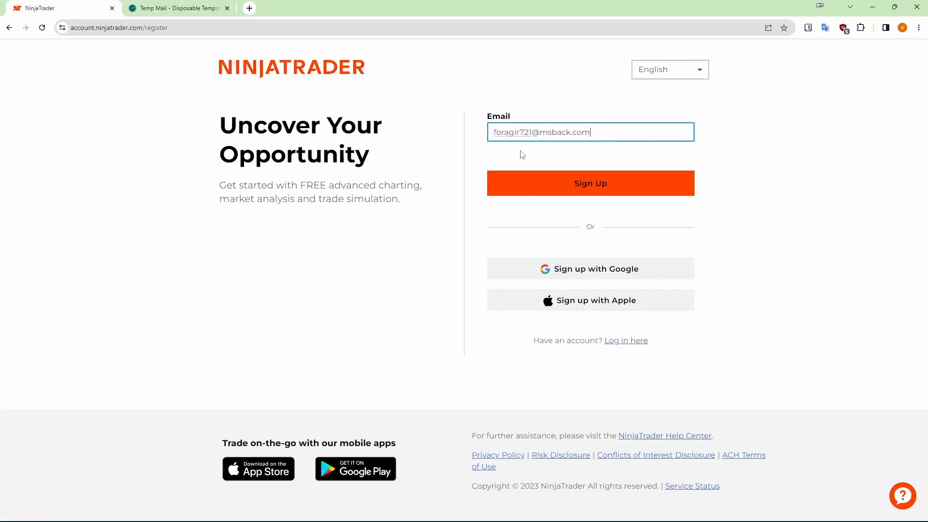
left_click(590, 182)
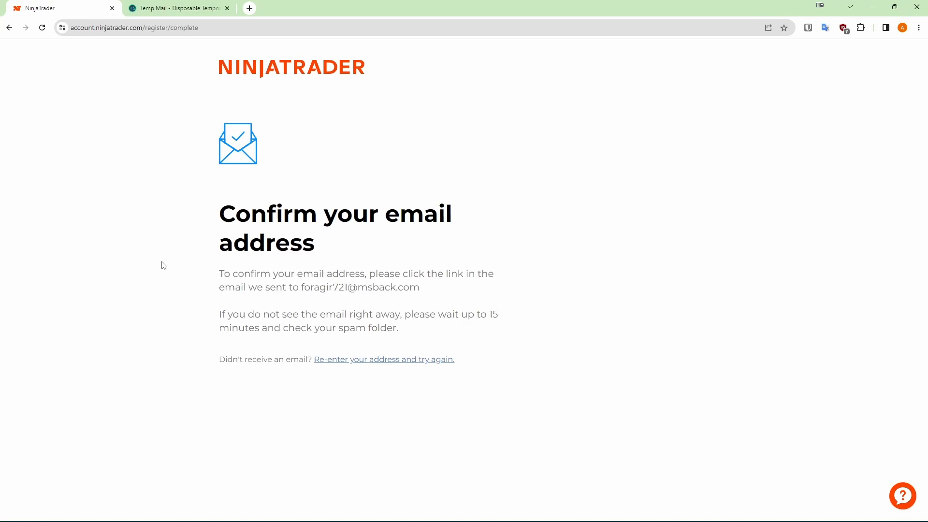
left_click(177, 8)
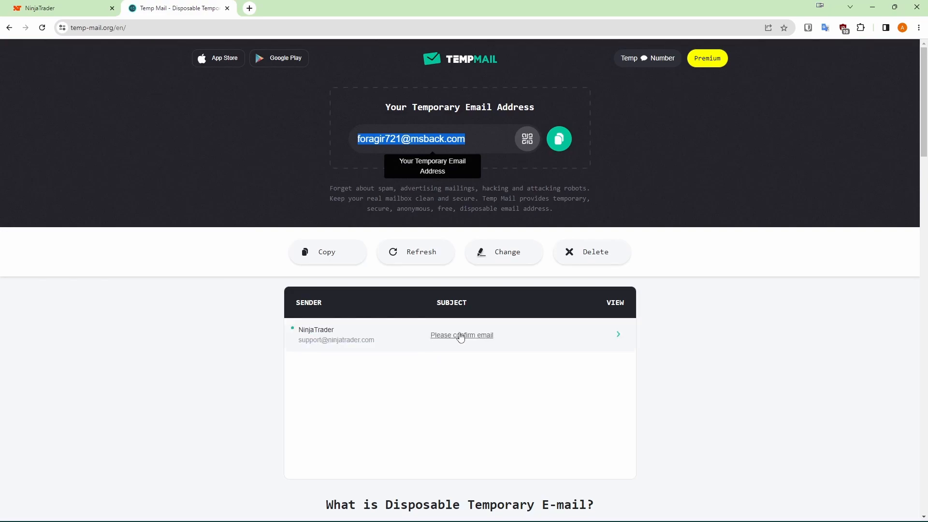
Confirm the email from NinjaTrader and create user 'bluskyt' with a password
left_click(461, 334)
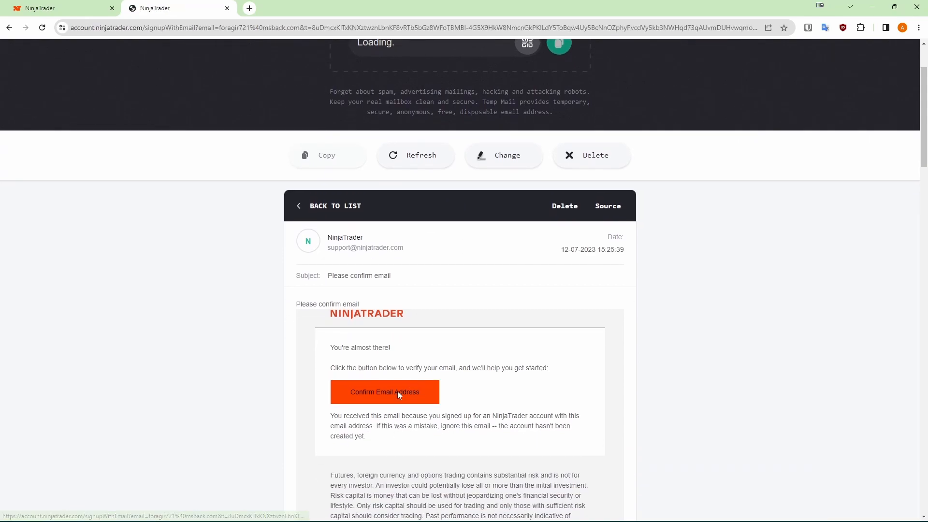
left_click(385, 392)
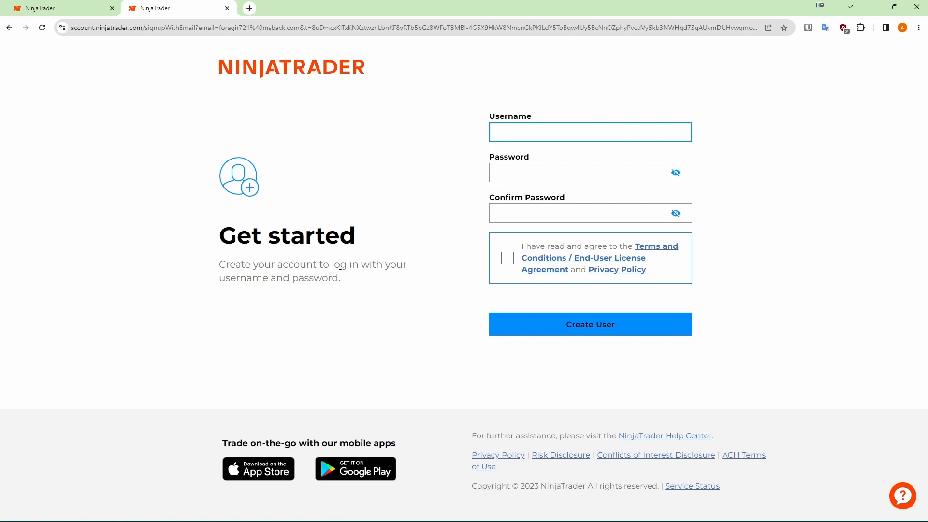
left_click(590, 132)
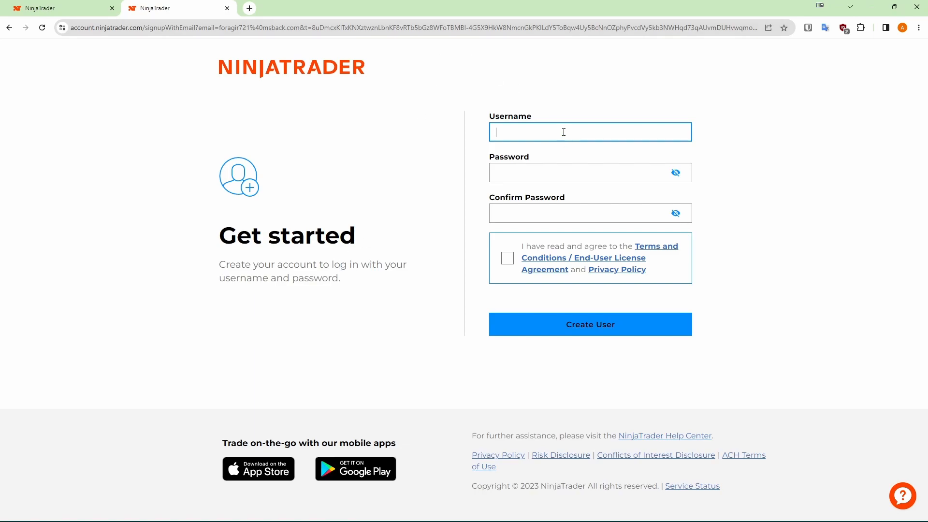
type("bluskyt")
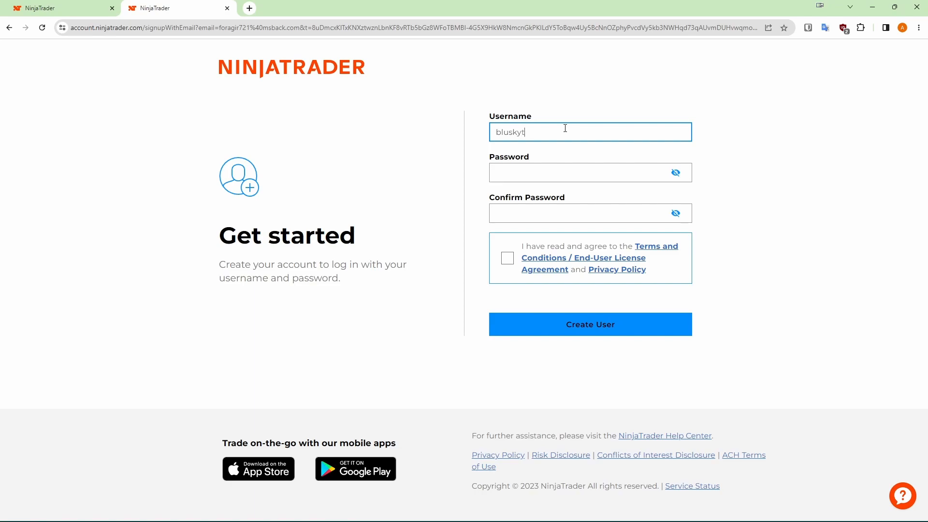
left_click(590, 172)
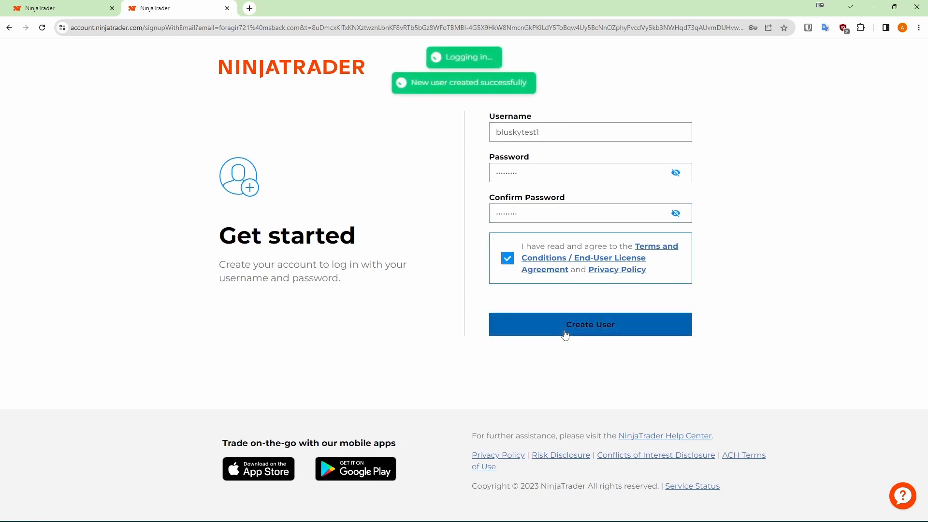
left_click(590, 324)
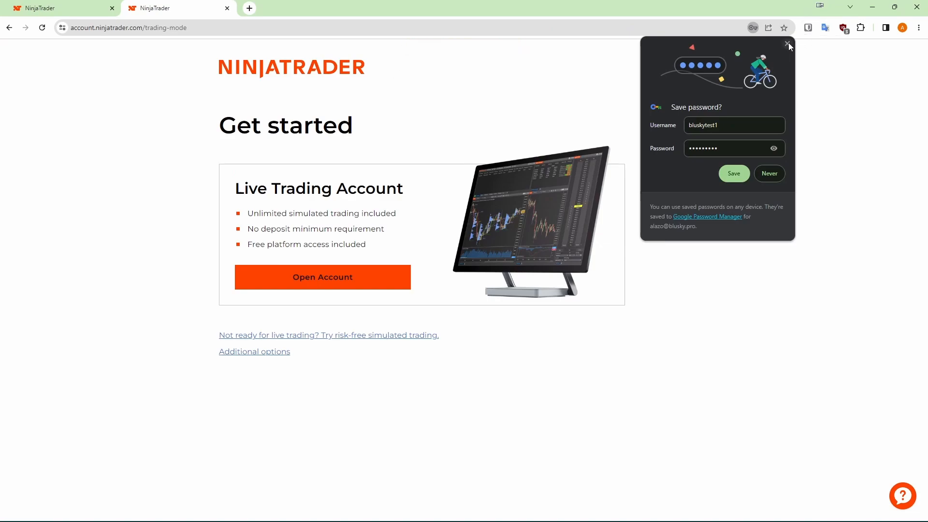
Dismiss the save-password popup and go to Import License Key under Additional options
left_click(788, 46)
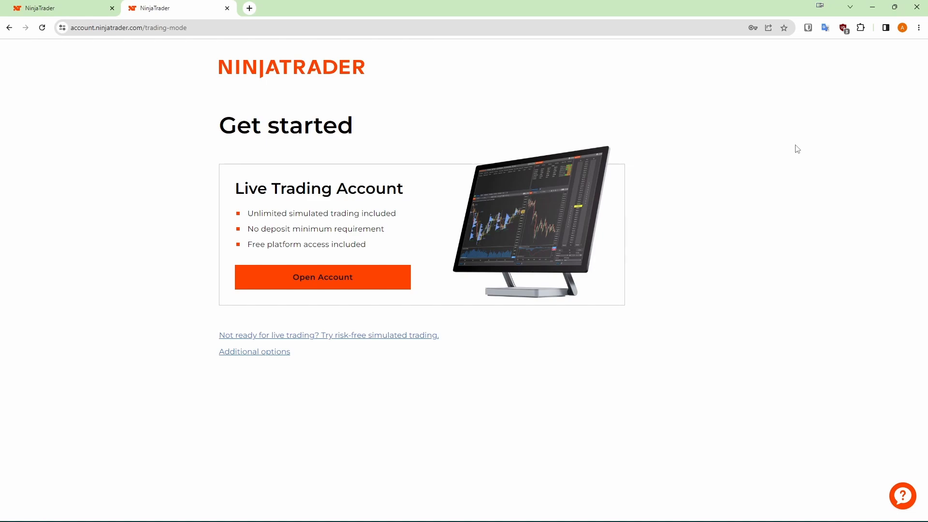
mouse_move(237, 387)
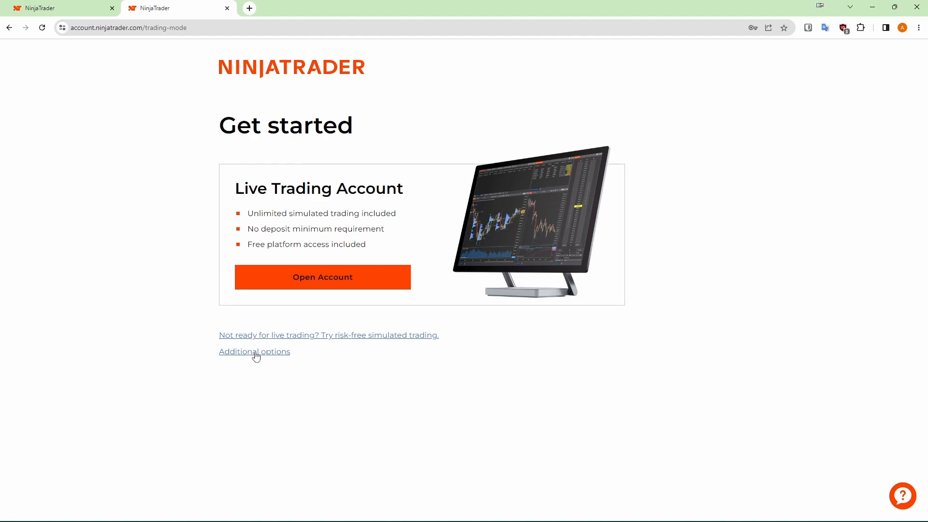
left_click(254, 351)
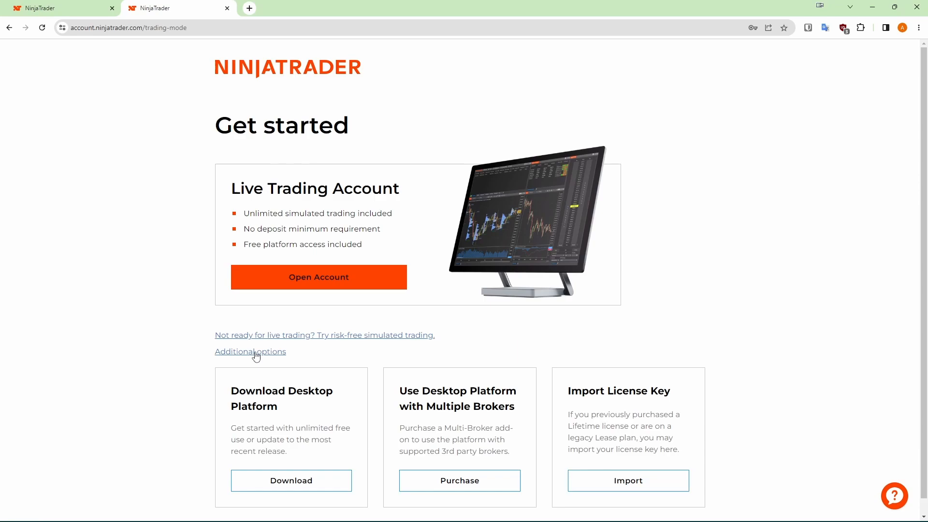
mouse_move(567, 393)
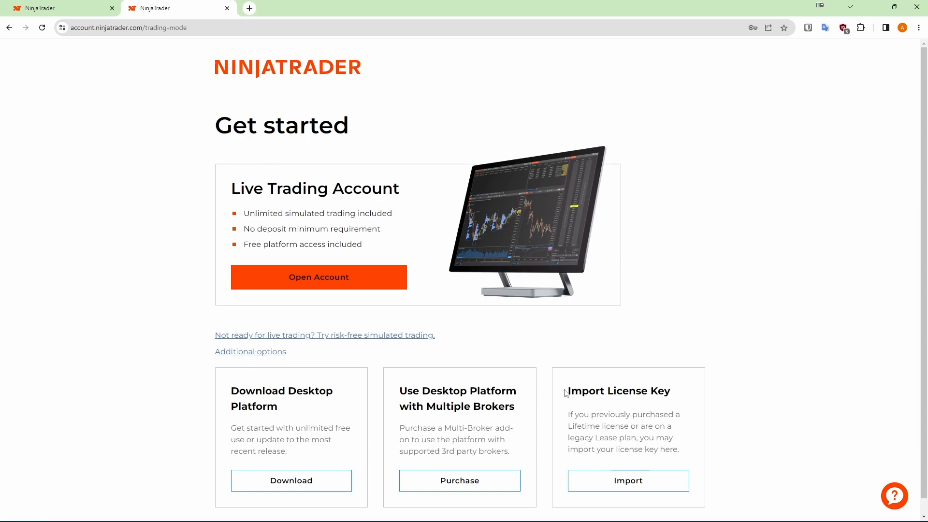
mouse_move(670, 387)
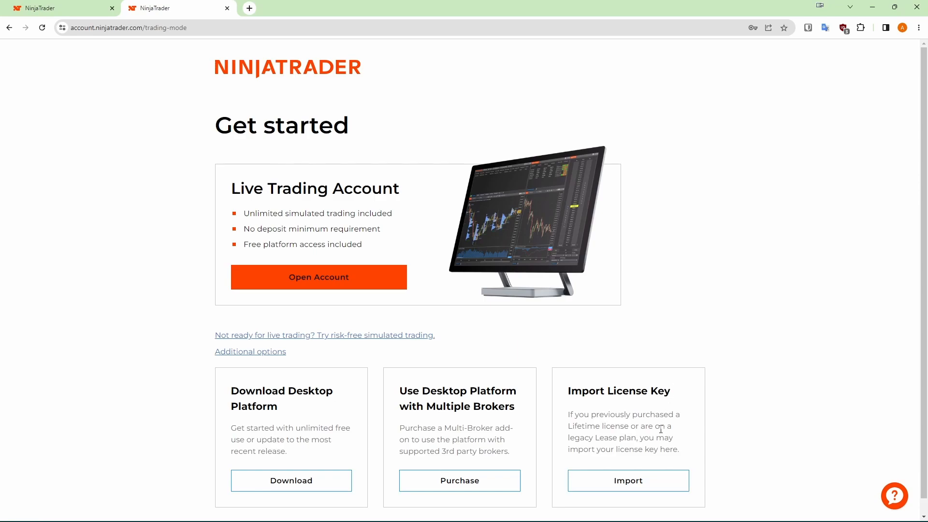
left_click(627, 480)
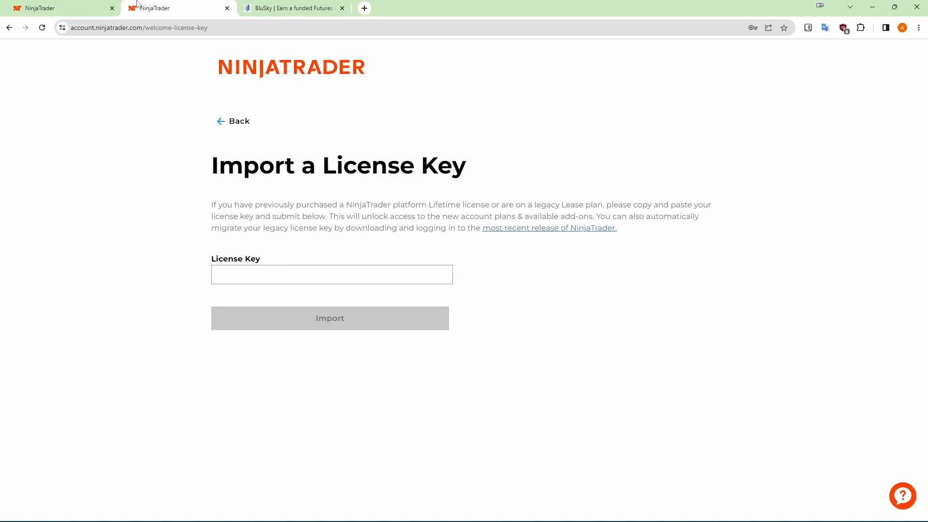
Open Users and Licenses from the BluSky account menu to get the license key
left_click(290, 8)
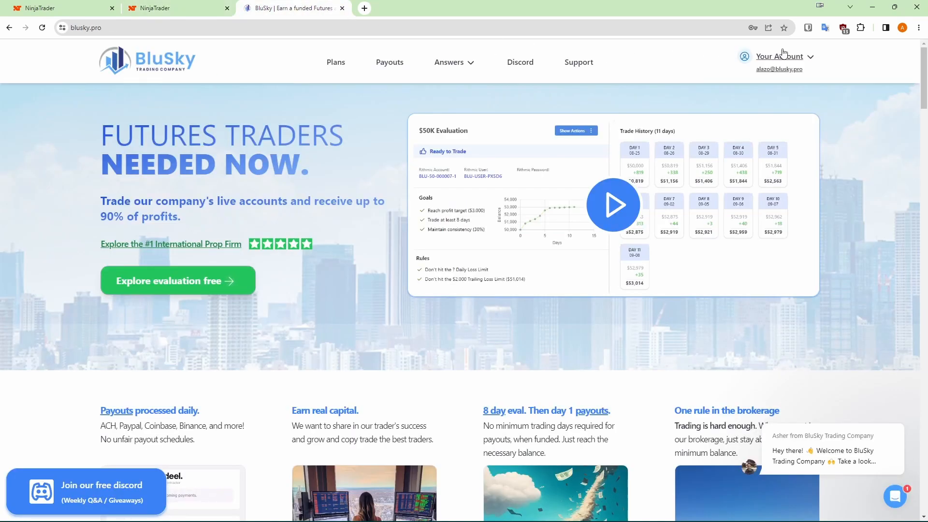
left_click(779, 56)
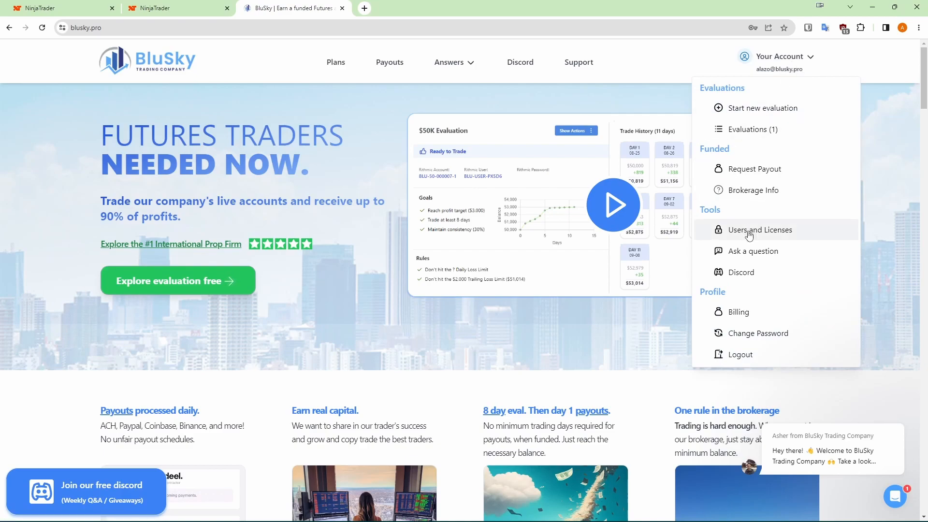
left_click(762, 230)
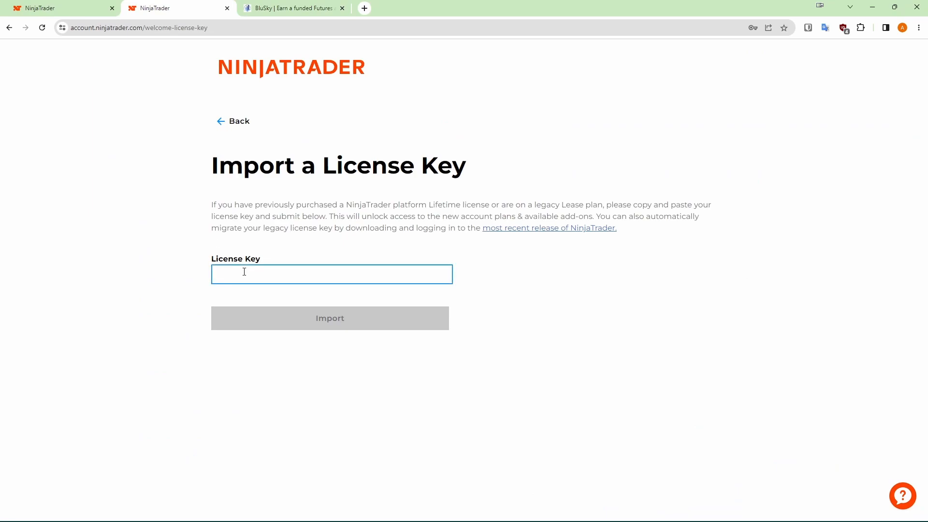
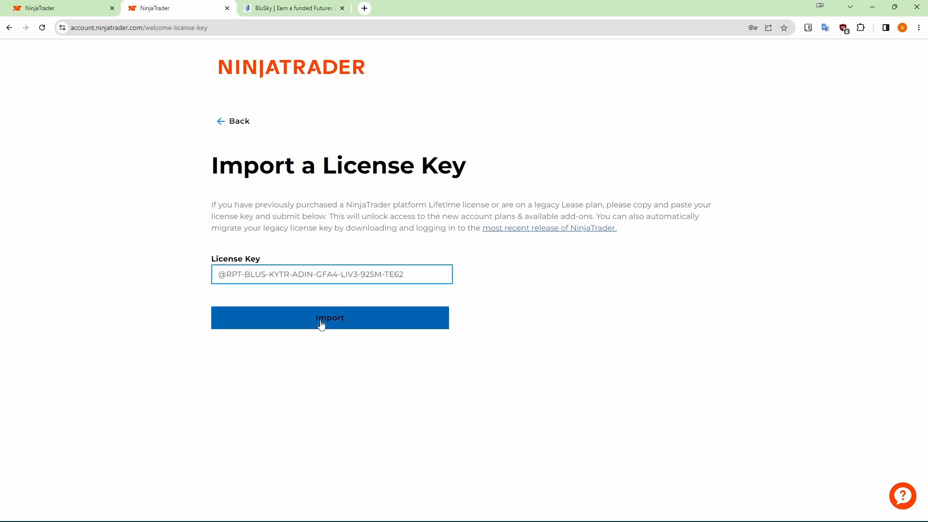
left_click(330, 318)
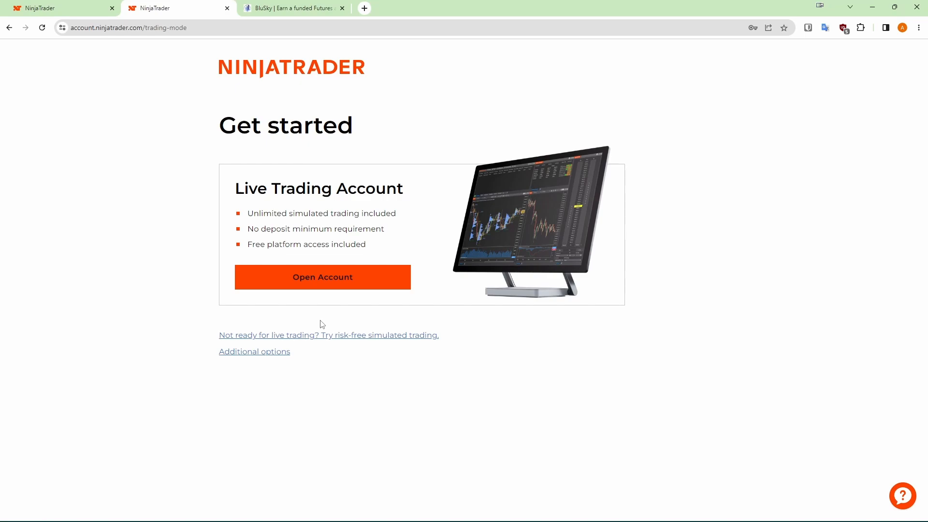
mouse_move(251, 358)
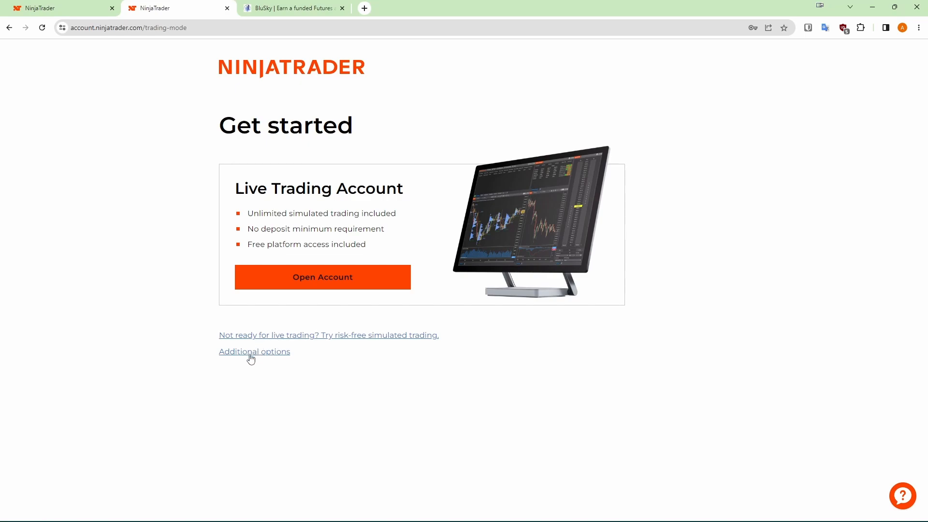
Download the most recent 8.1.1.7 desktop platform installer from Additional options
left_click(254, 352)
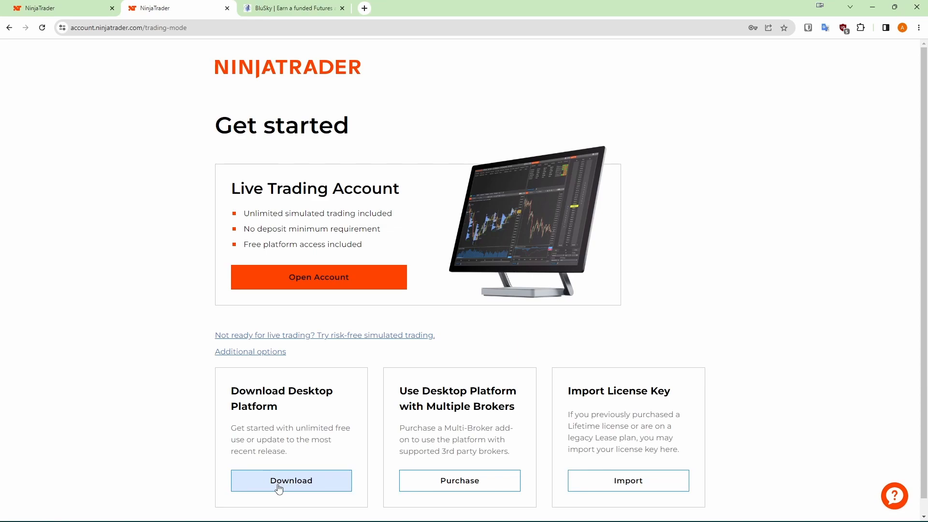
left_click(290, 480)
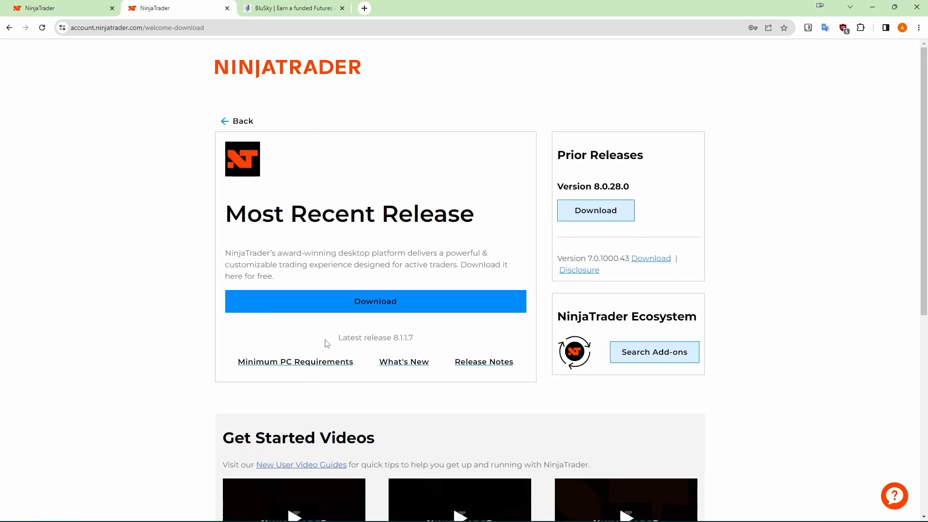
left_click(375, 301)
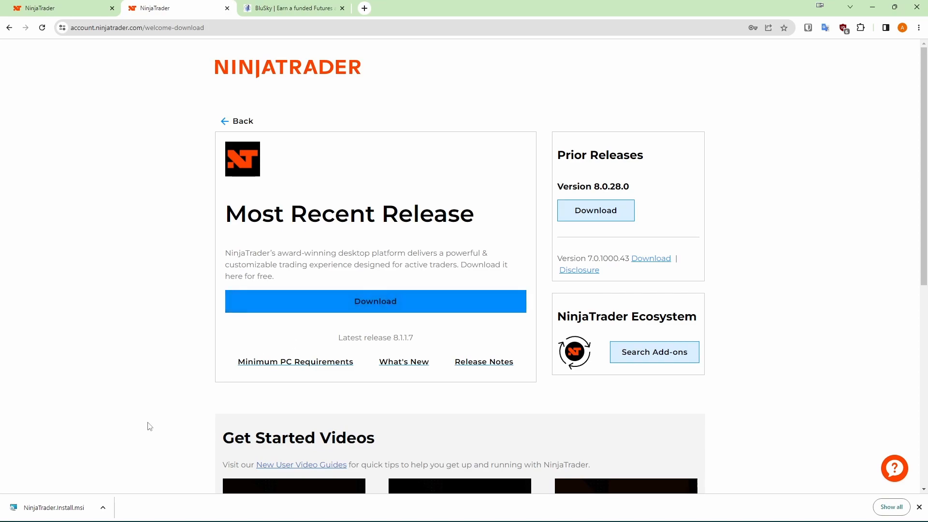
Run NinjaTrader.Install.msi, accept the Terms of Service, install, and finish the wizard
left_click(53, 508)
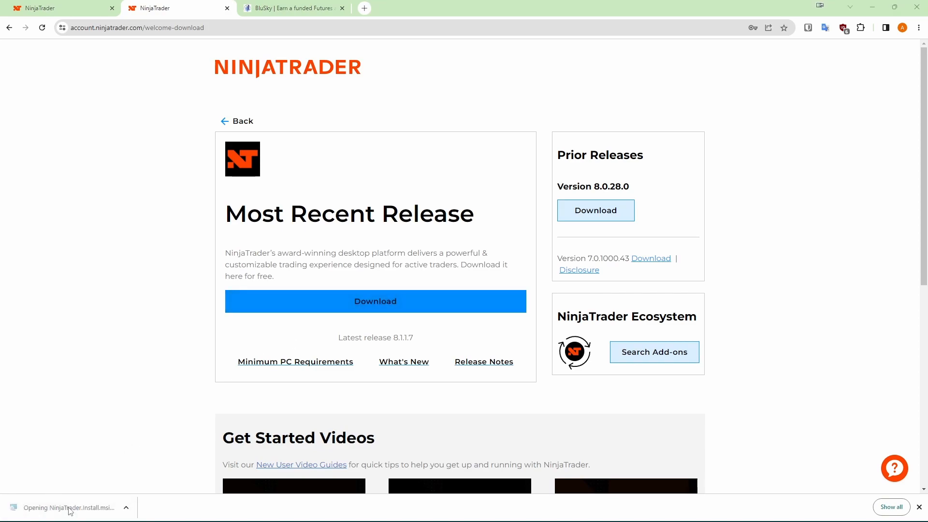
left_click(67, 508)
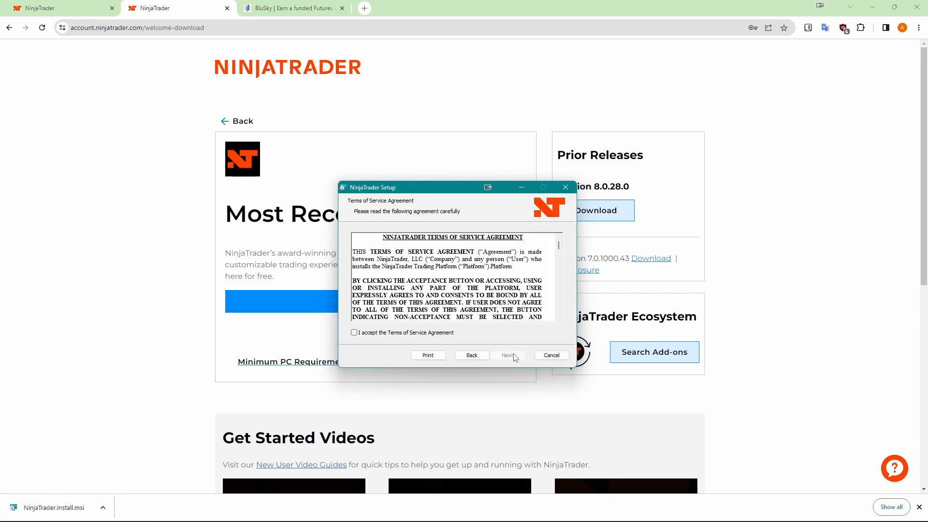
left_click(353, 332)
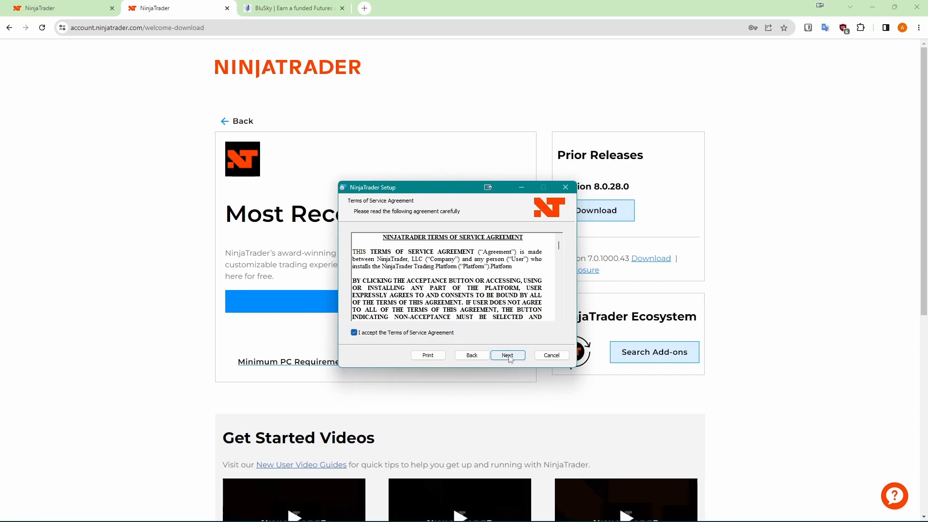
left_click(507, 355)
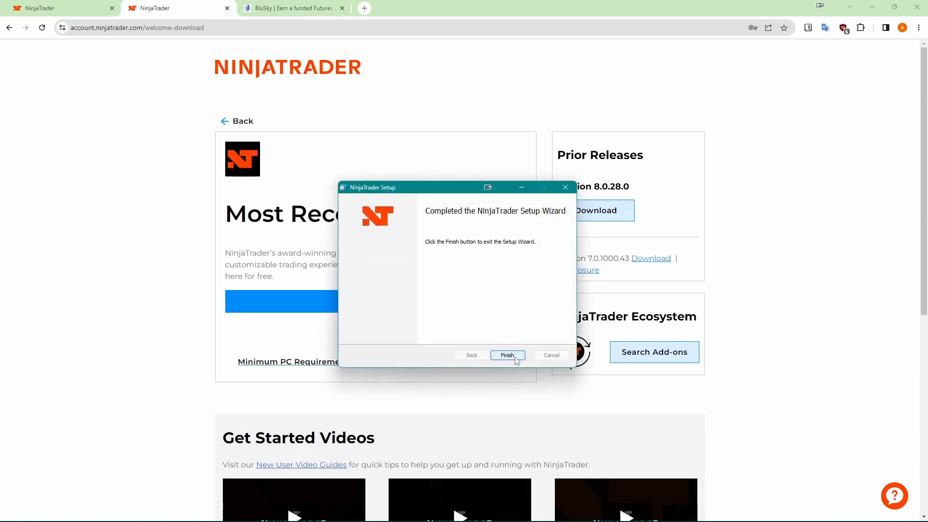
left_click(507, 356)
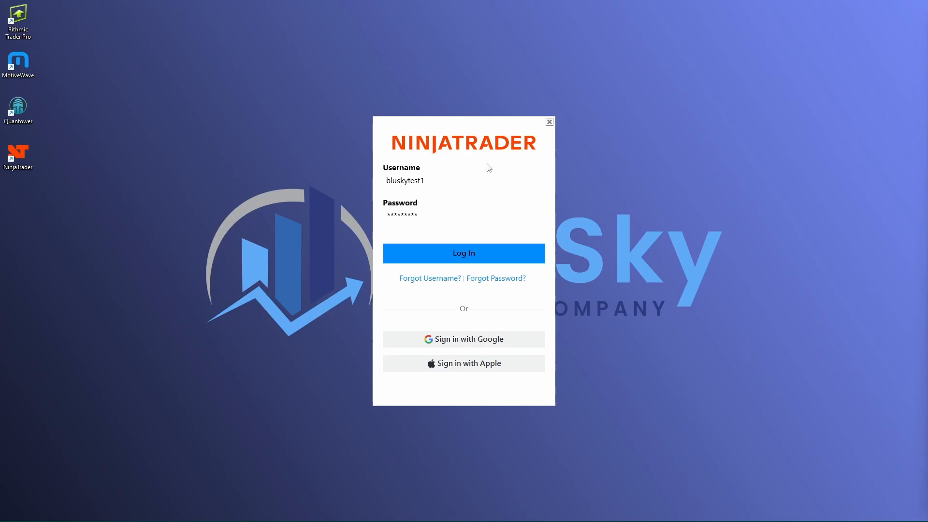
mouse_move(20, 154)
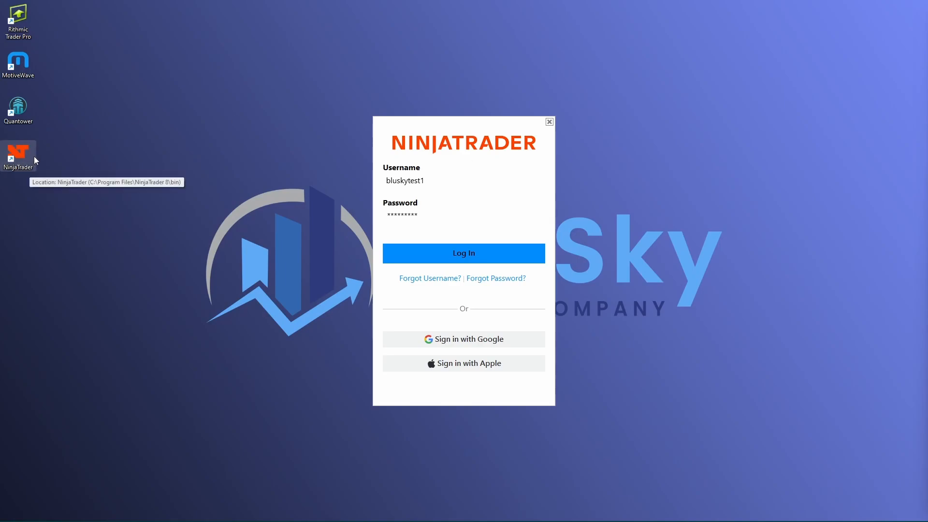
Launch NinjaTrader and log in with the saved credentials
left_click(464, 216)
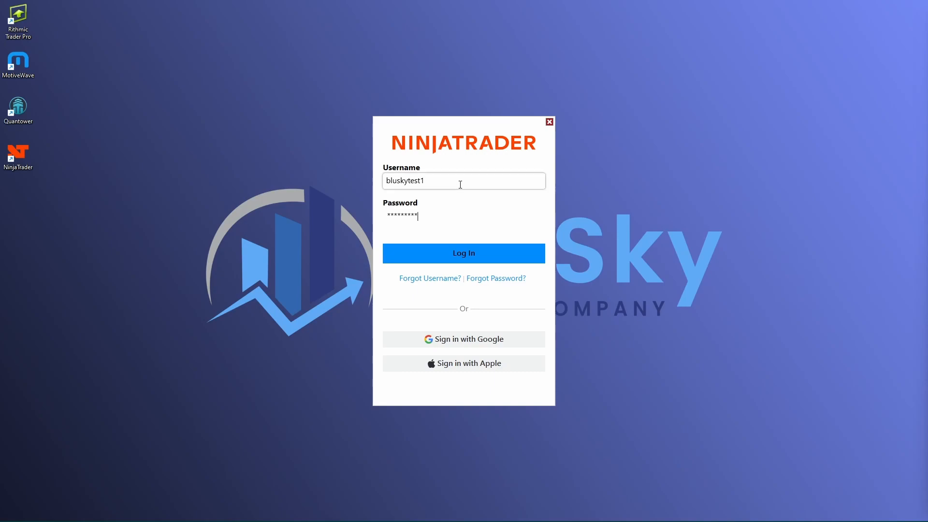
left_click(464, 253)
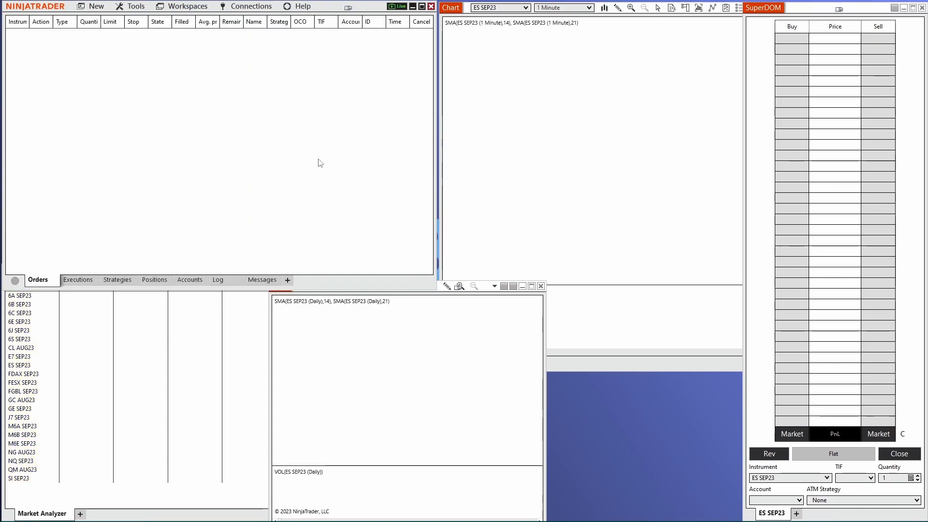
Enable Multi-provider mode in Tools > Options > General and accept the restart notice
left_click(251, 7)
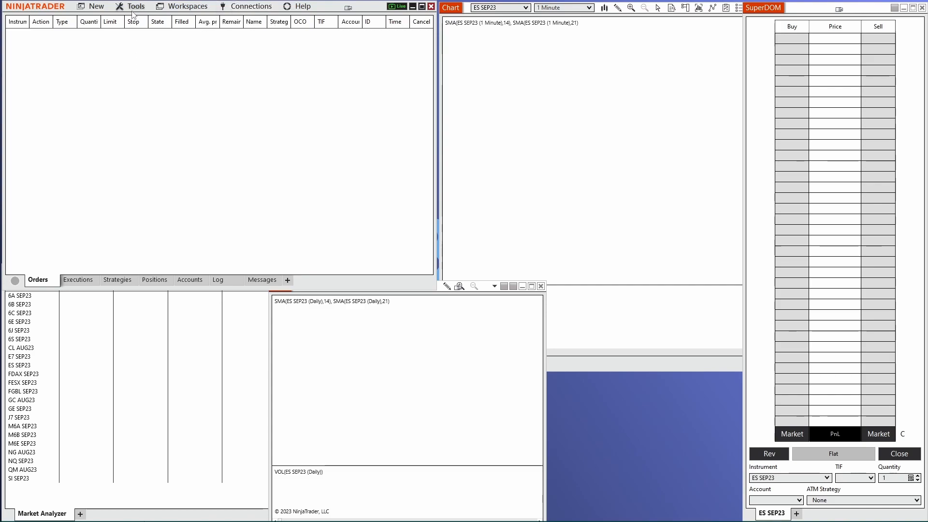
left_click(135, 7)
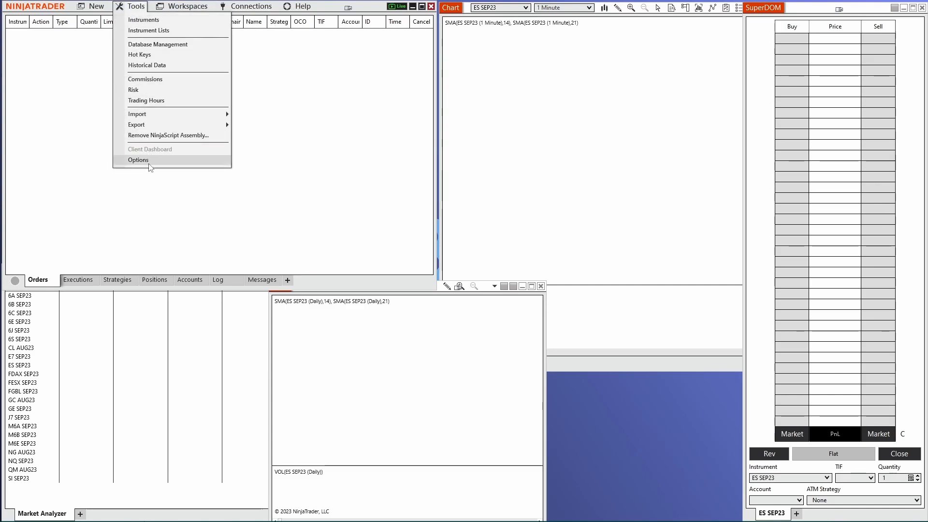
left_click(137, 160)
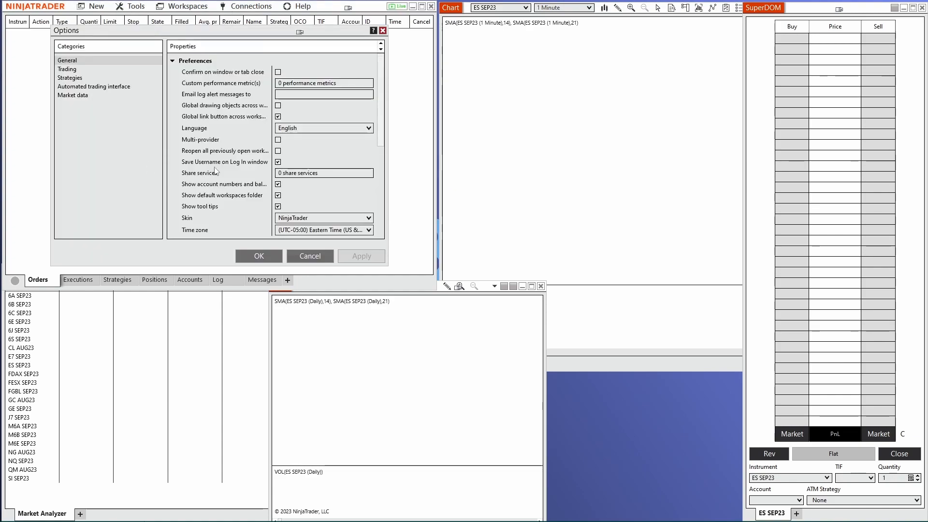
left_click(277, 139)
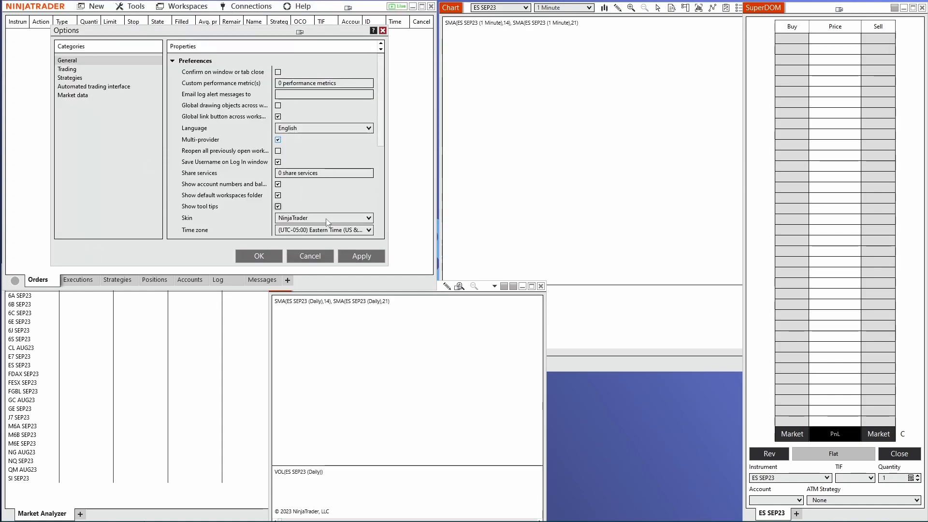
left_click(361, 256)
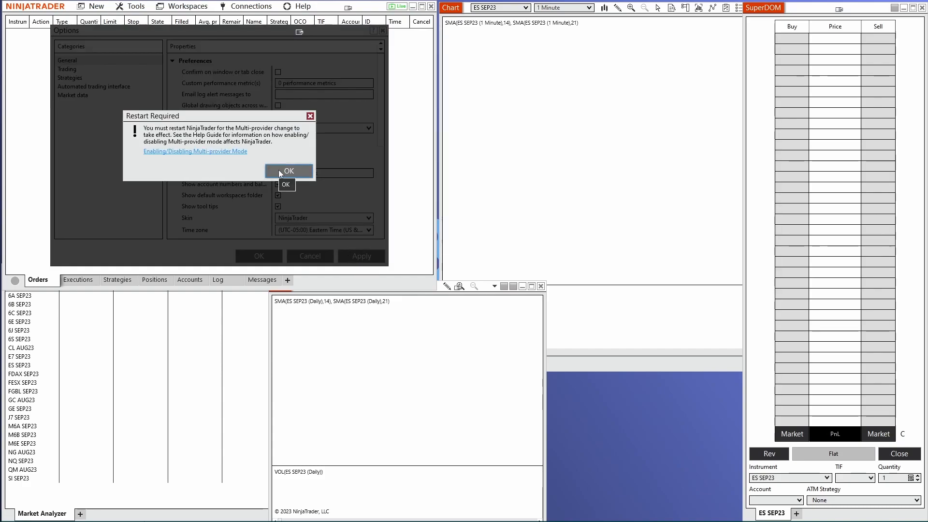
left_click(289, 171)
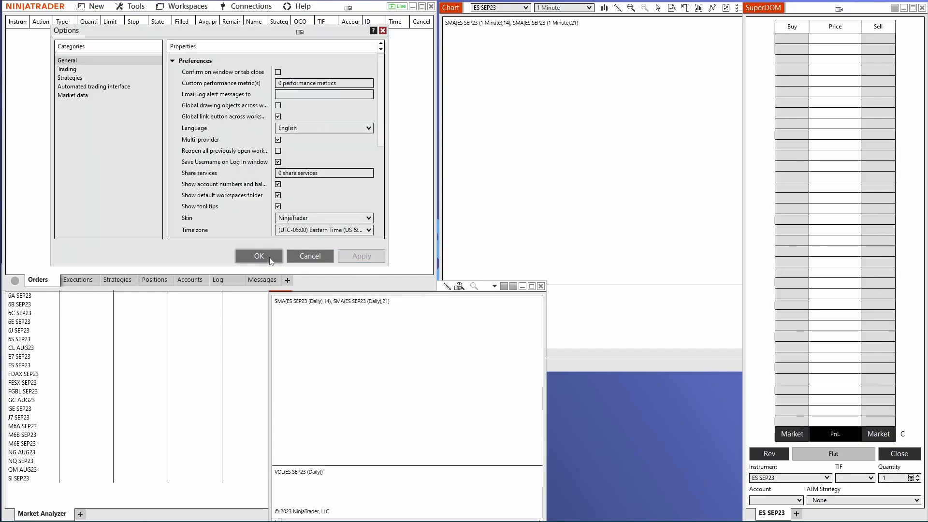
left_click(259, 255)
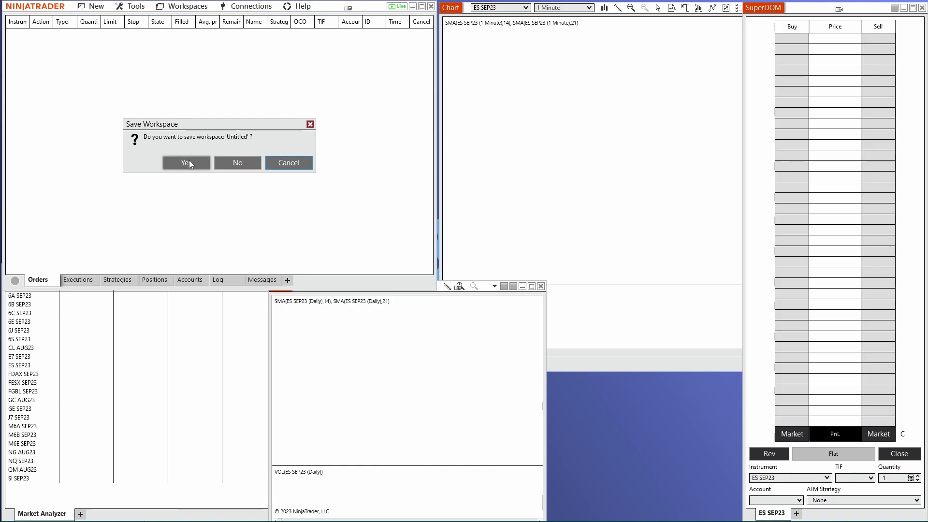
Save the Untitled workspace, sign back in after the restart, and show the connections list
left_click(186, 163)
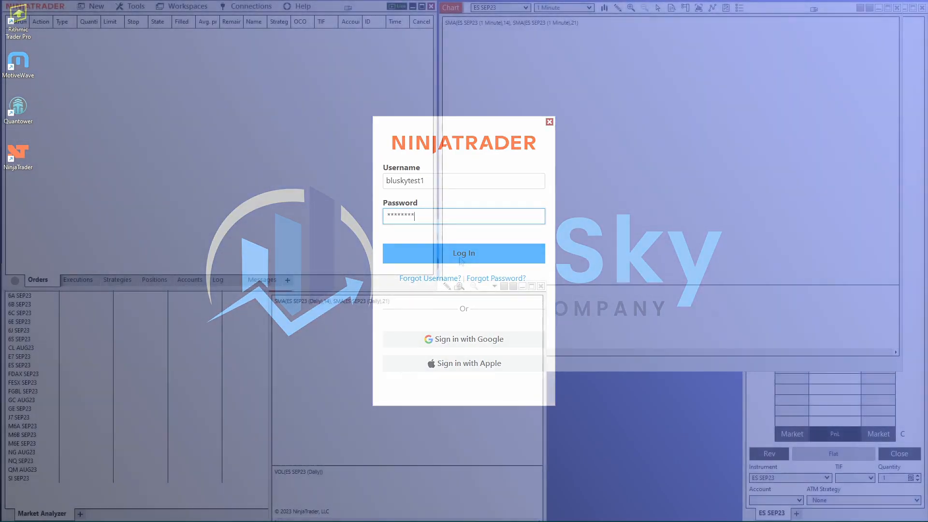
left_click(464, 253)
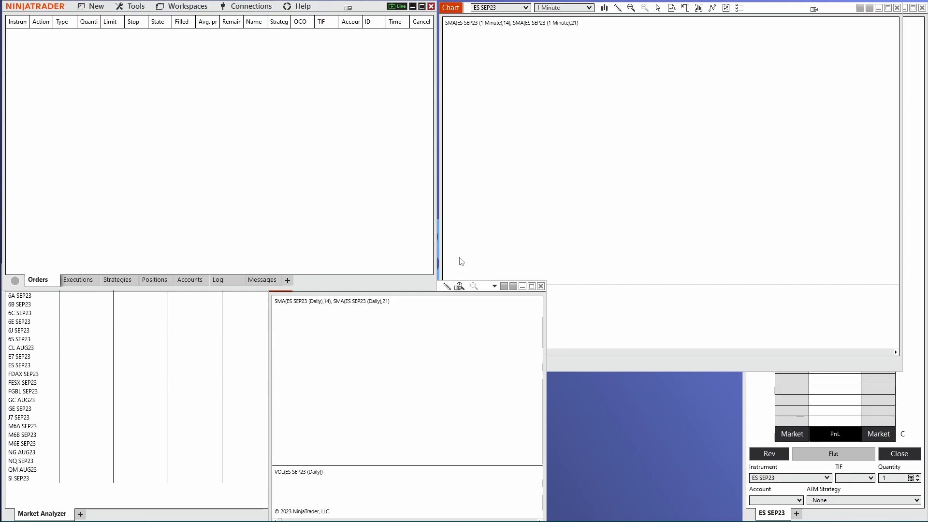
left_click(251, 6)
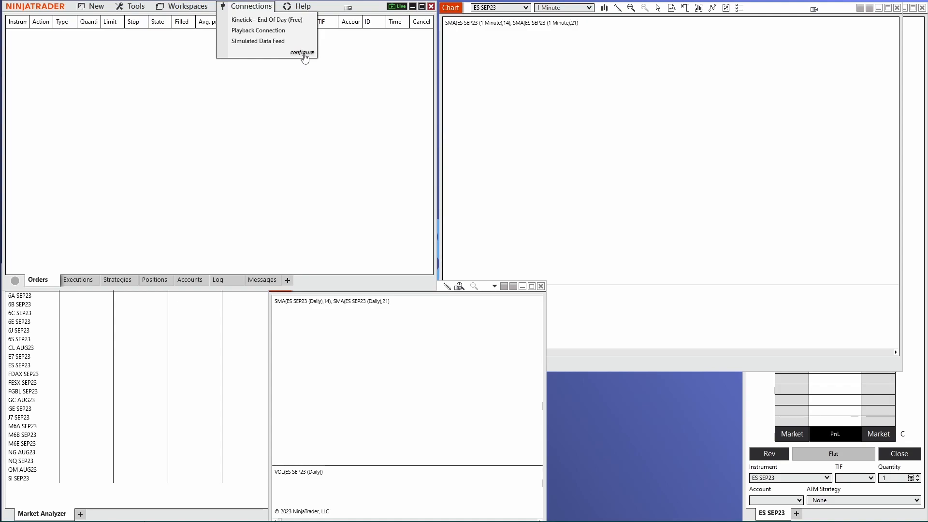
Add Rithmic for NinjaTrader Brokerage from the Available providers to the configured connections
left_click(302, 53)
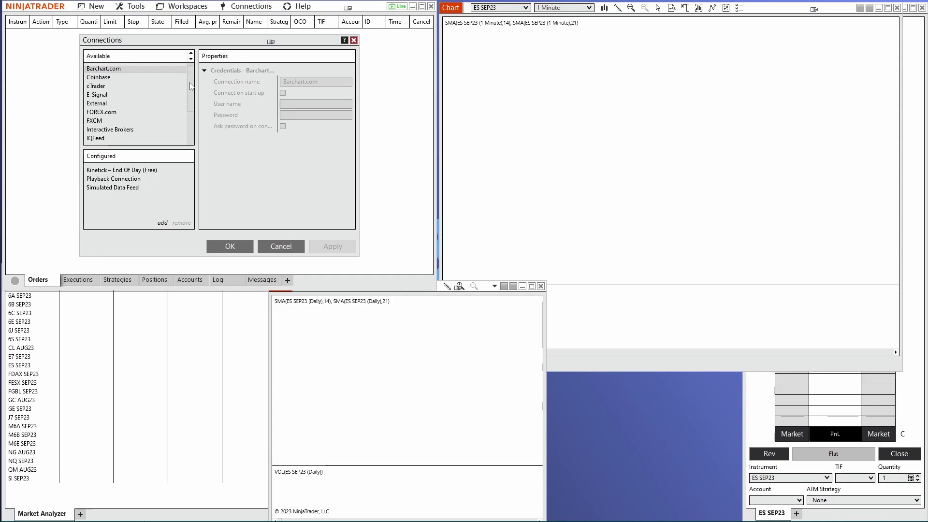
scroll("down", 3)
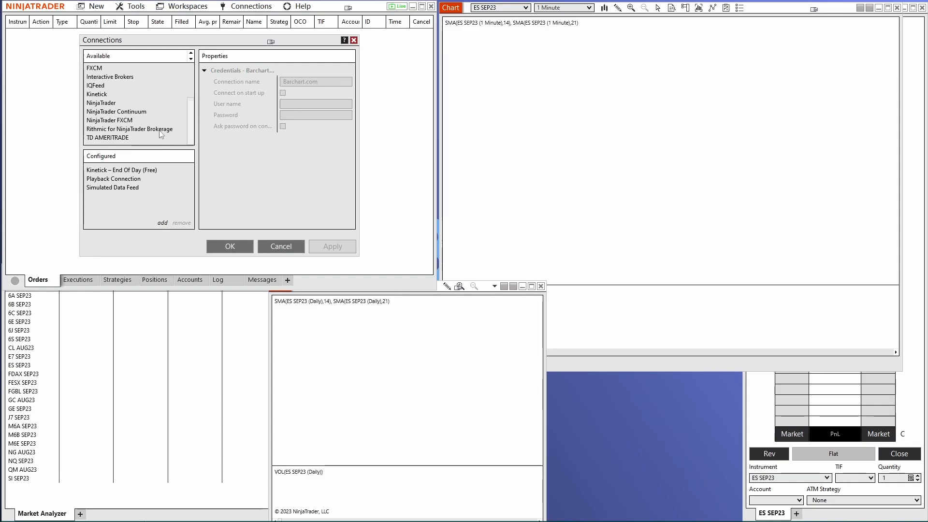
left_click(129, 128)
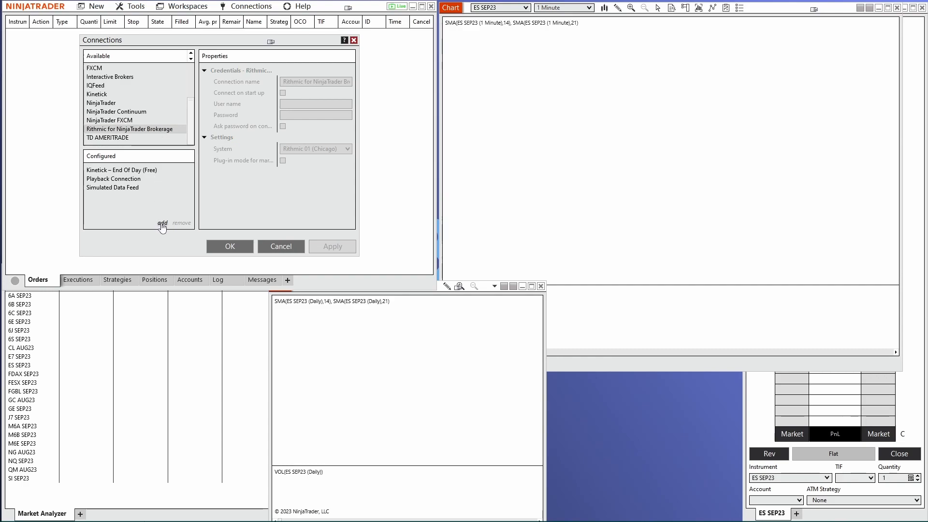
left_click(162, 223)
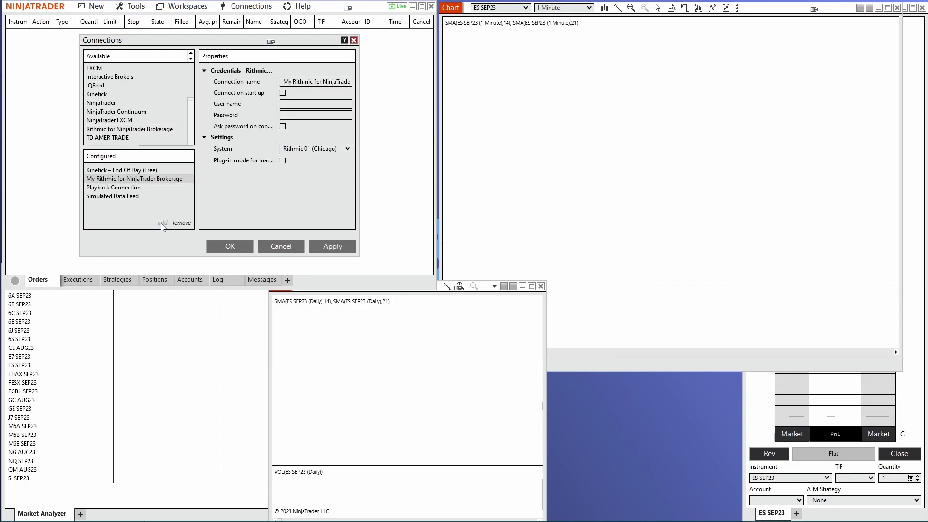
mouse_move(243, 146)
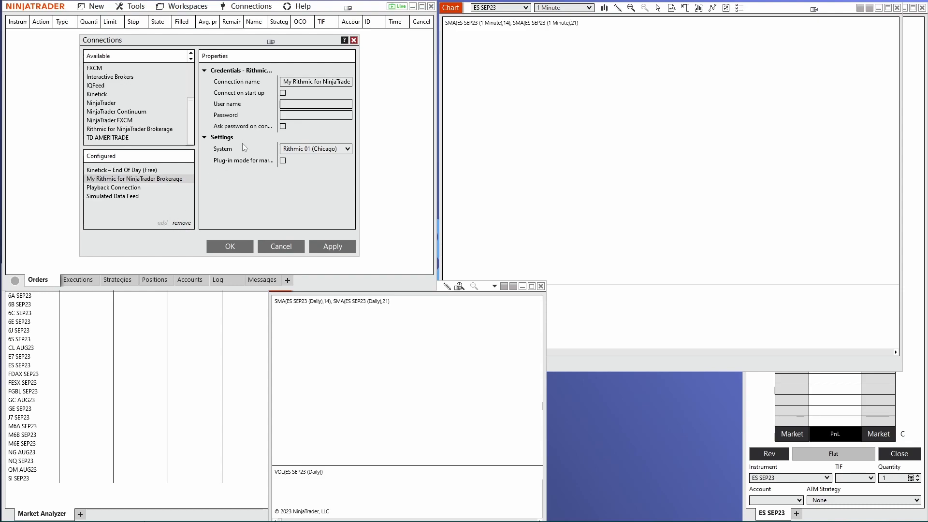
left_click(316, 105)
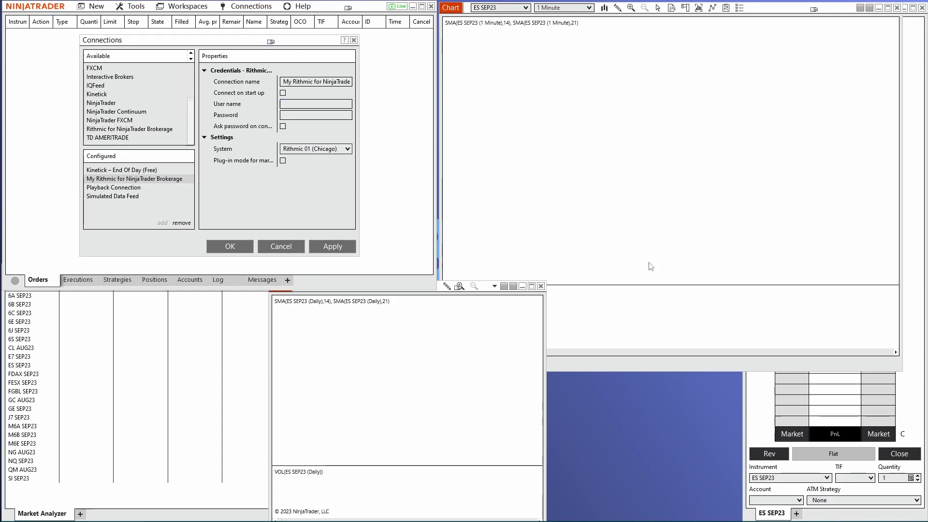
left_click(316, 103)
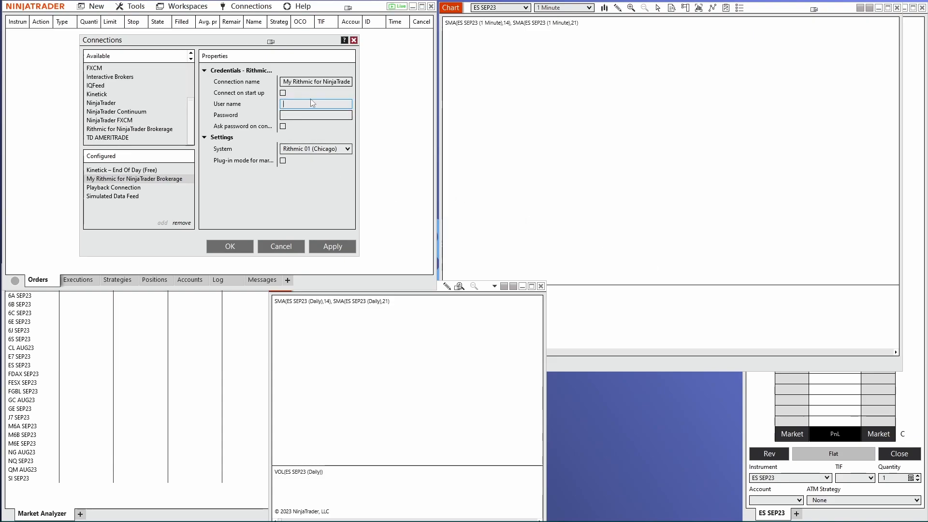
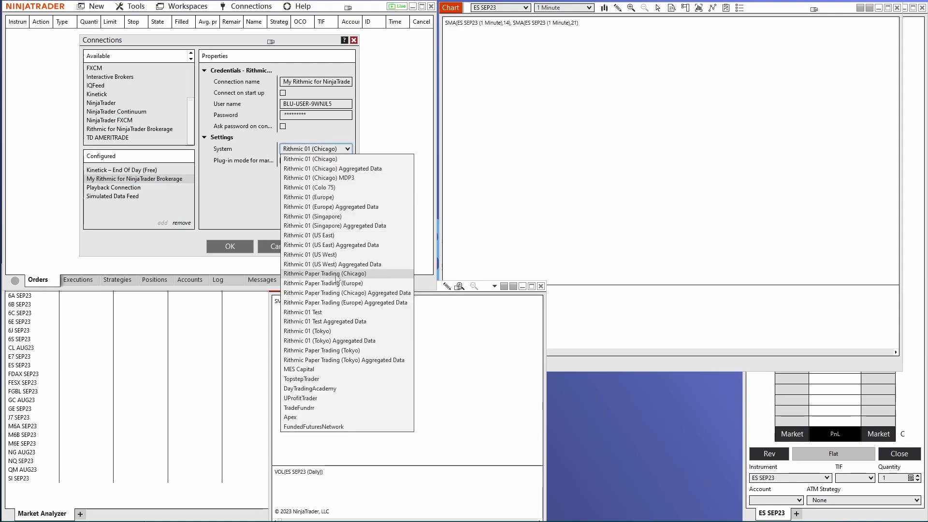
mouse_move(355, 283)
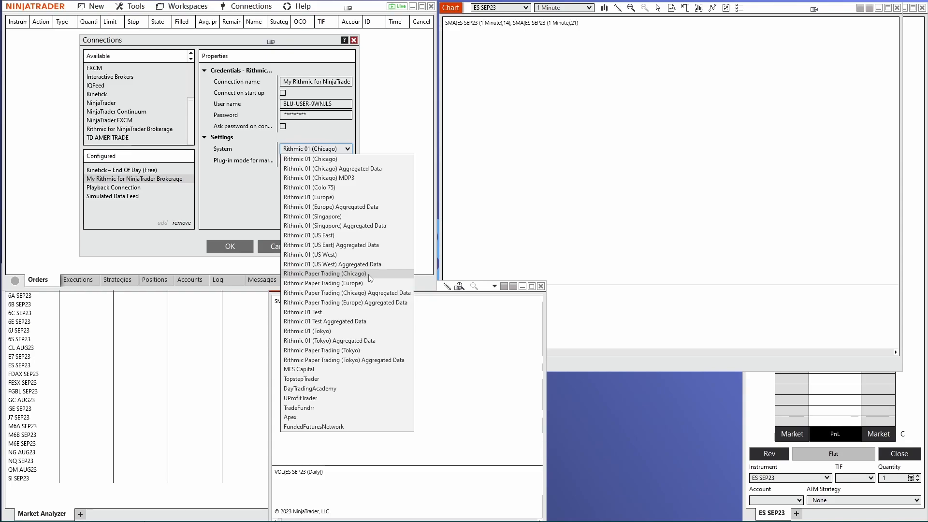
left_click(325, 273)
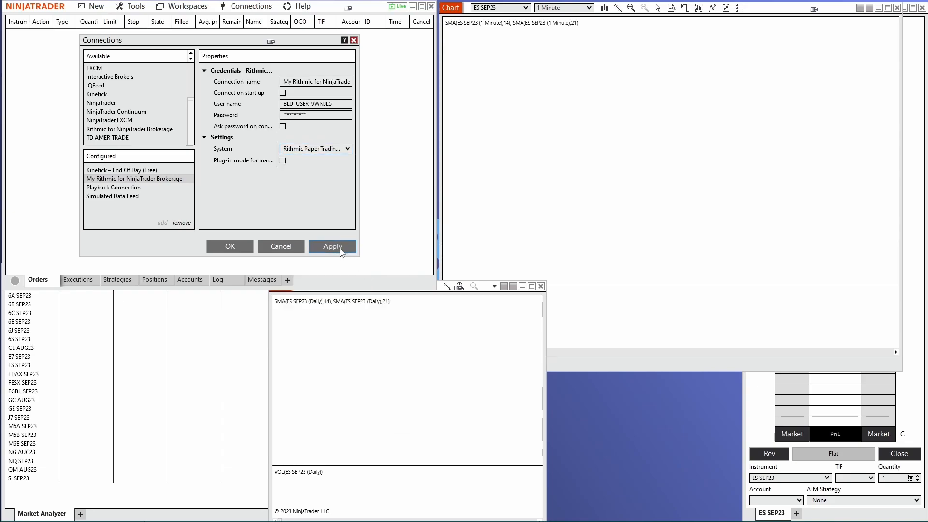
left_click(332, 246)
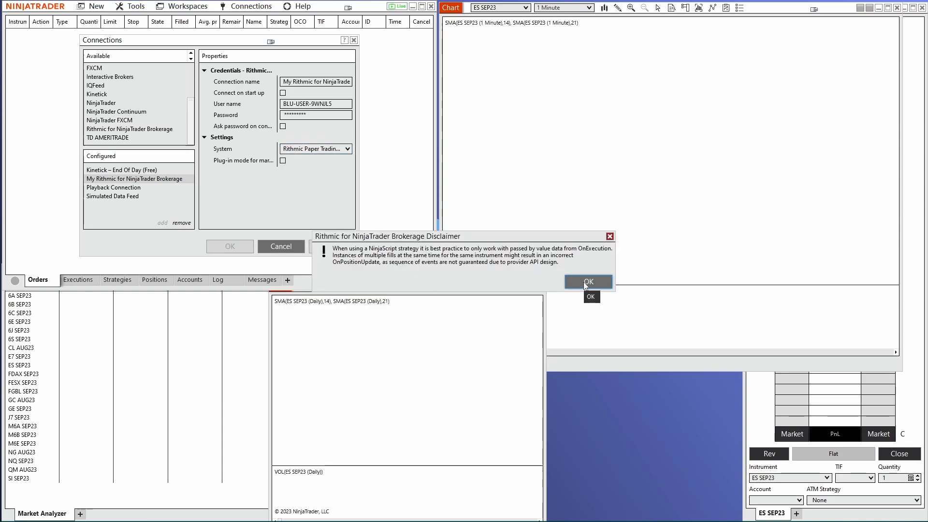
left_click(587, 281)
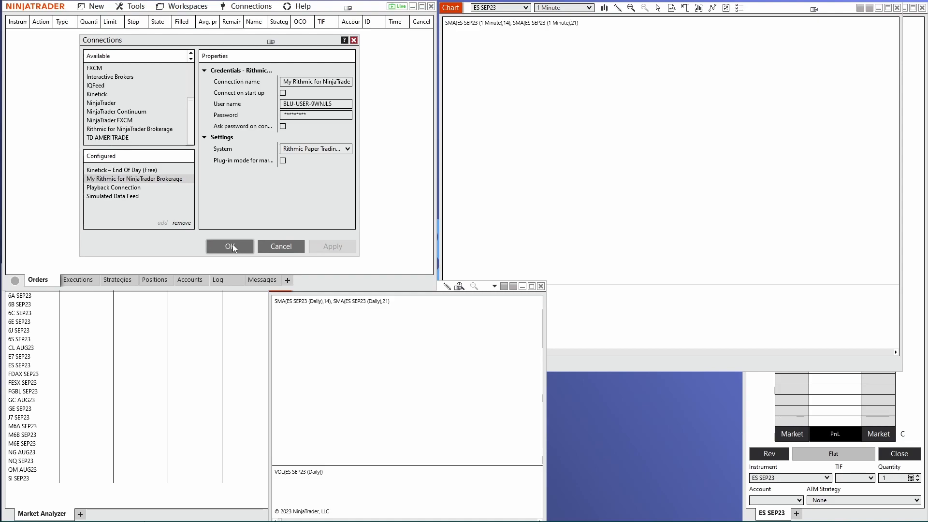
left_click(230, 246)
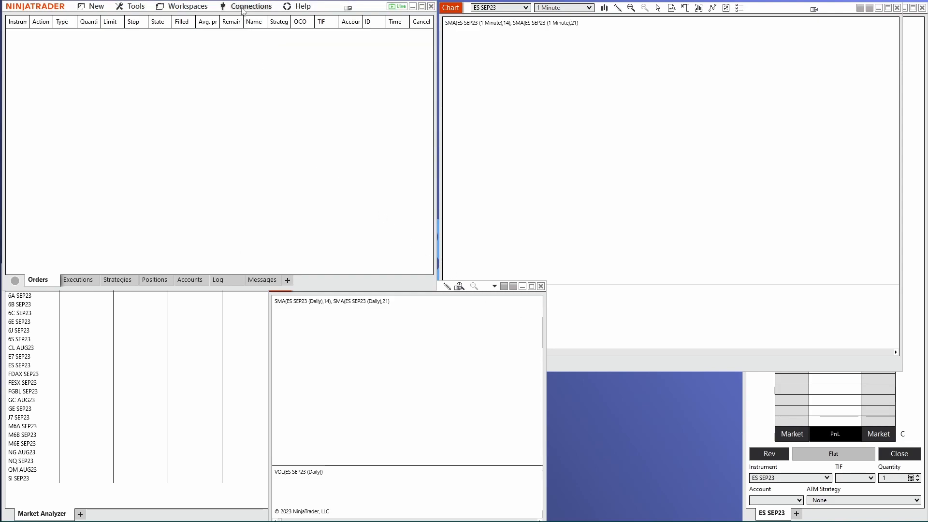
Connect via My Rithmic for NinjaTrader Brokerage and list the accounts, showing BluSky beside Sim101
left_click(251, 6)
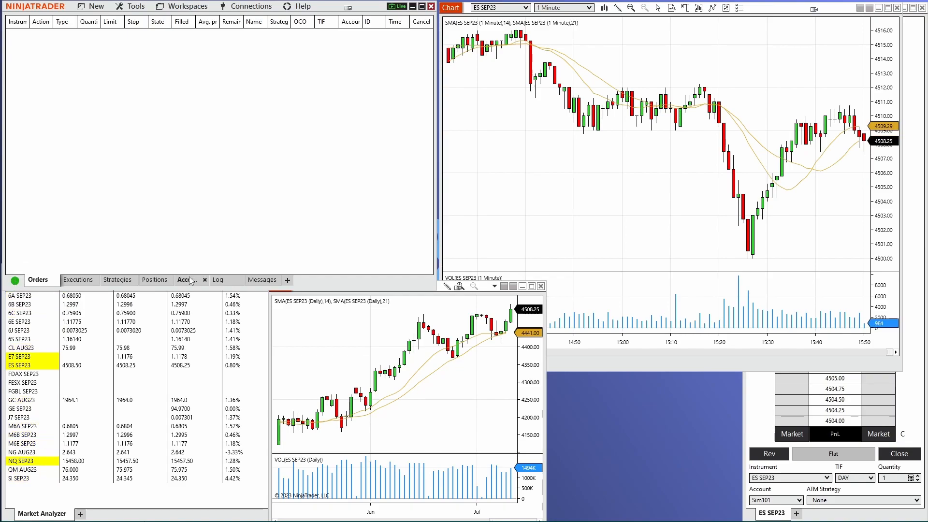
left_click(191, 279)
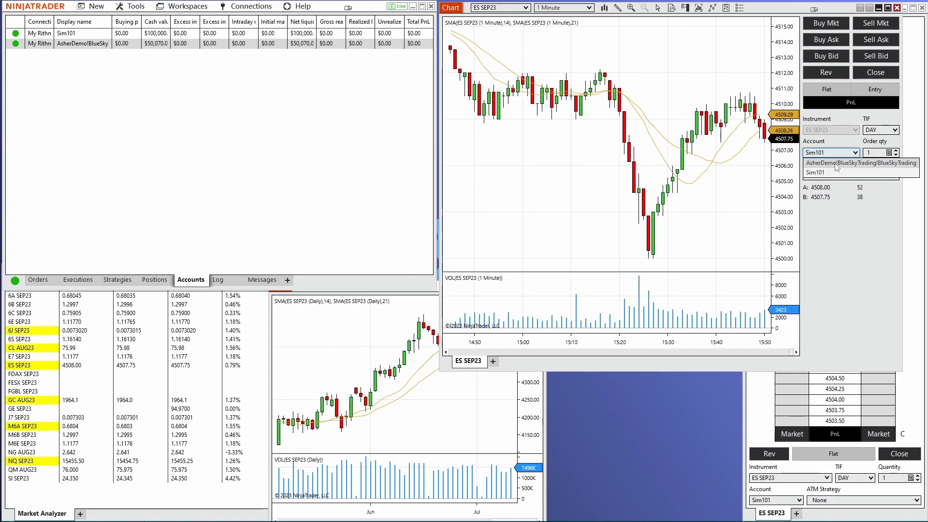
Switch the Chart Trader account from Sim101 to the BluSky demo account
left_click(860, 162)
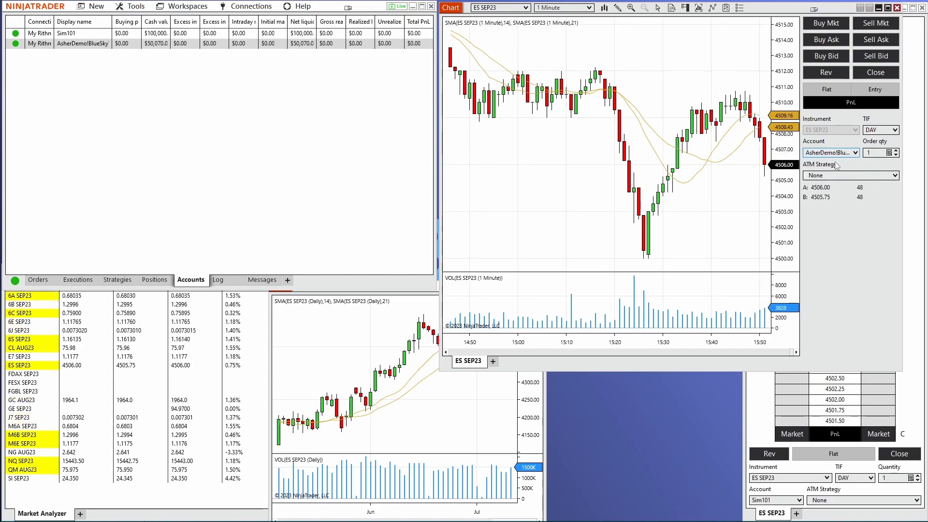